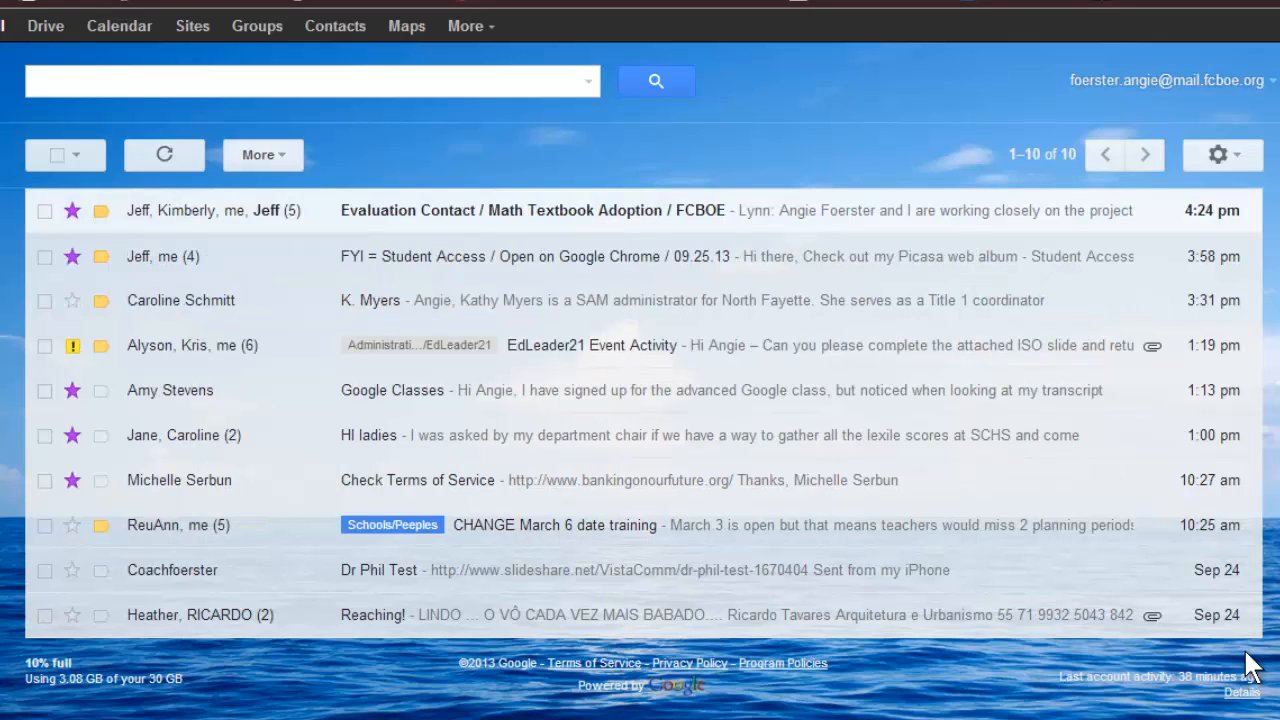
pyautogui.moveTo(1218, 154)
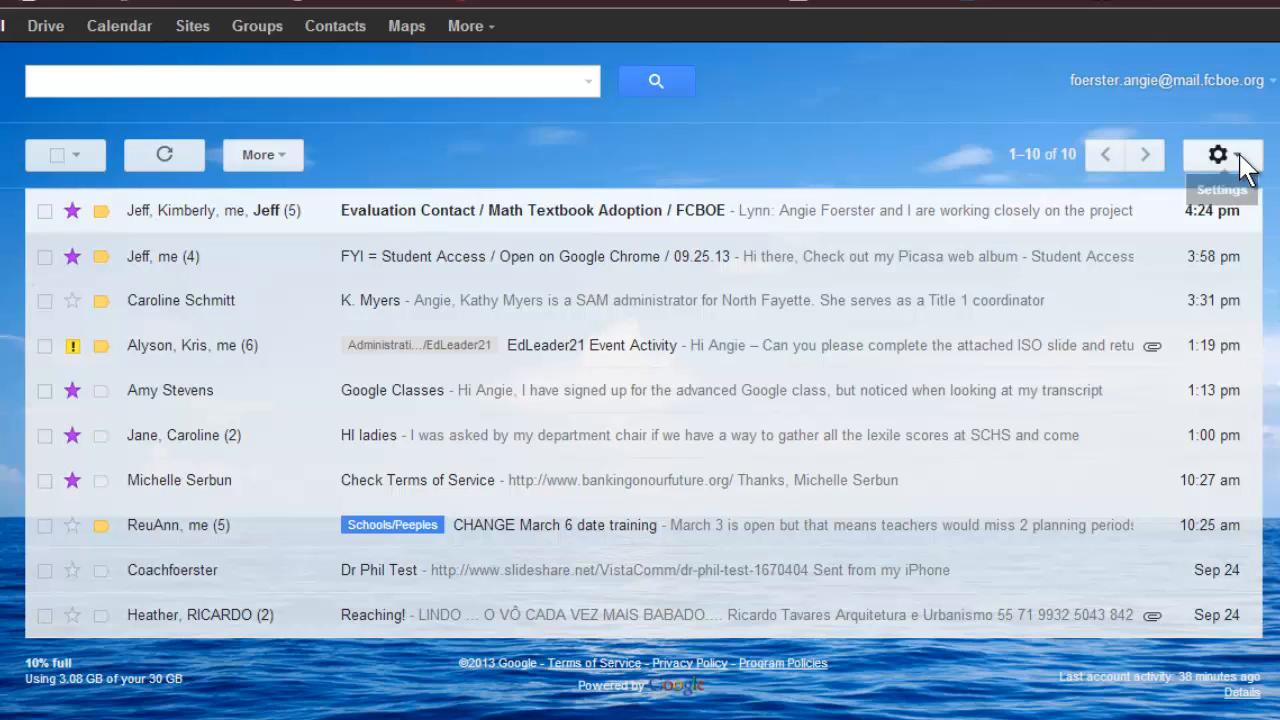
# - Reach the full Settings page, General tab, via the gear menu
pyautogui.click(1216, 154)
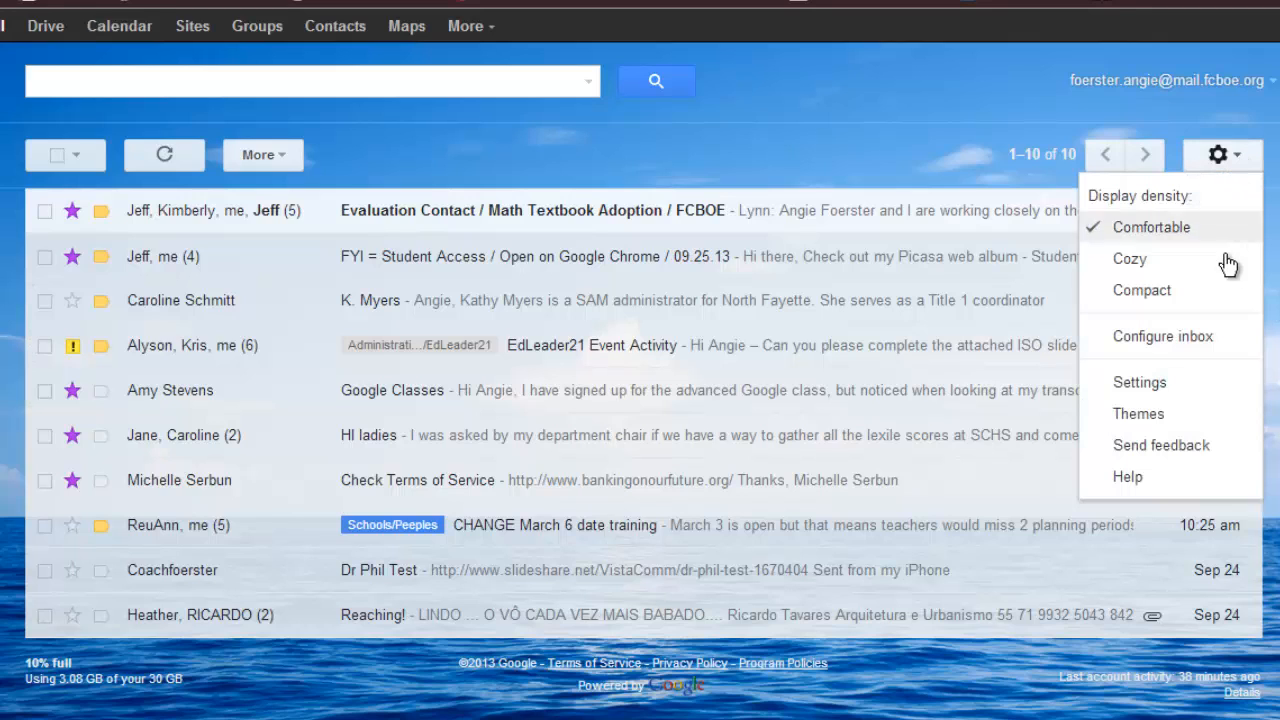
pyautogui.moveTo(1200, 390)
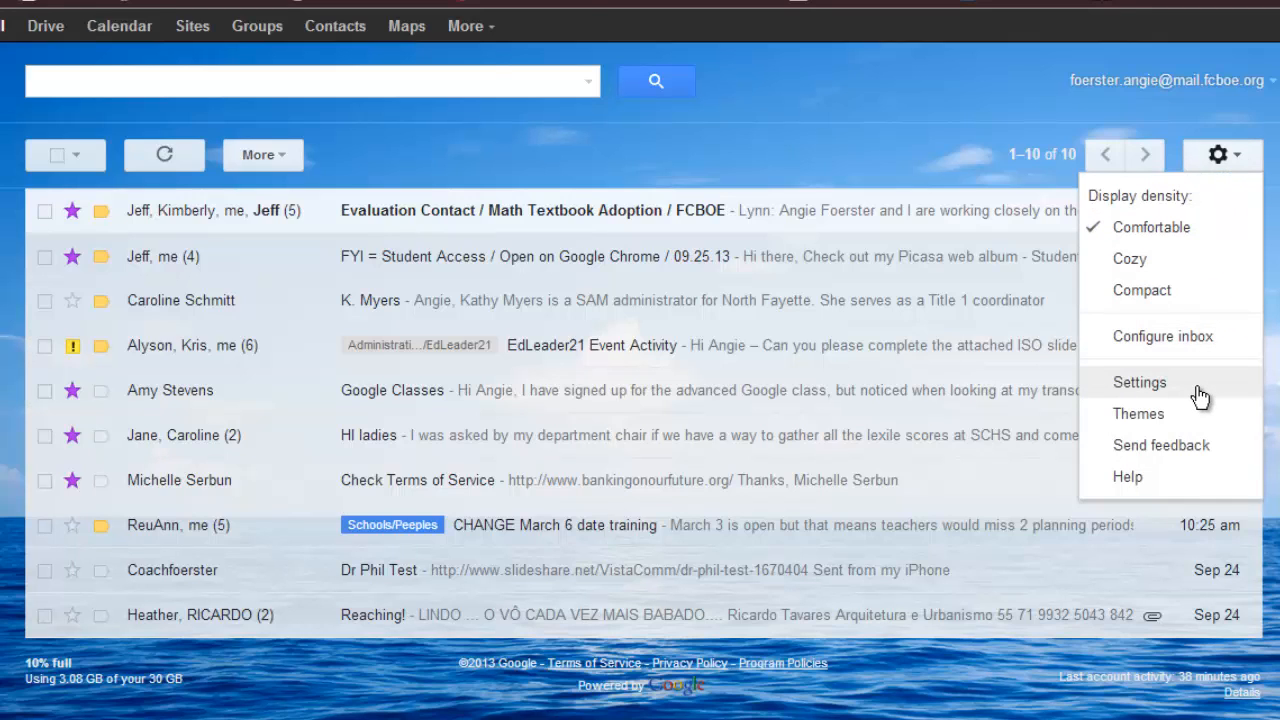
pyautogui.click(1140, 382)
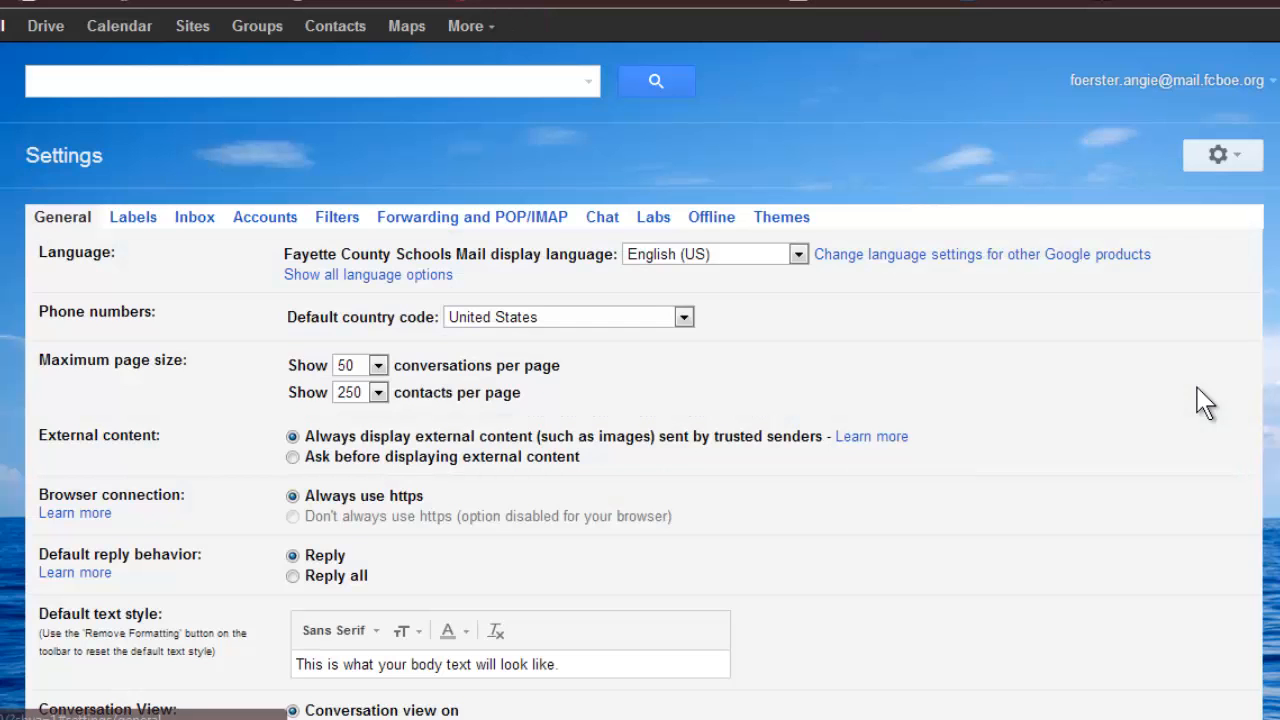
pyautogui.moveTo(1164, 404)
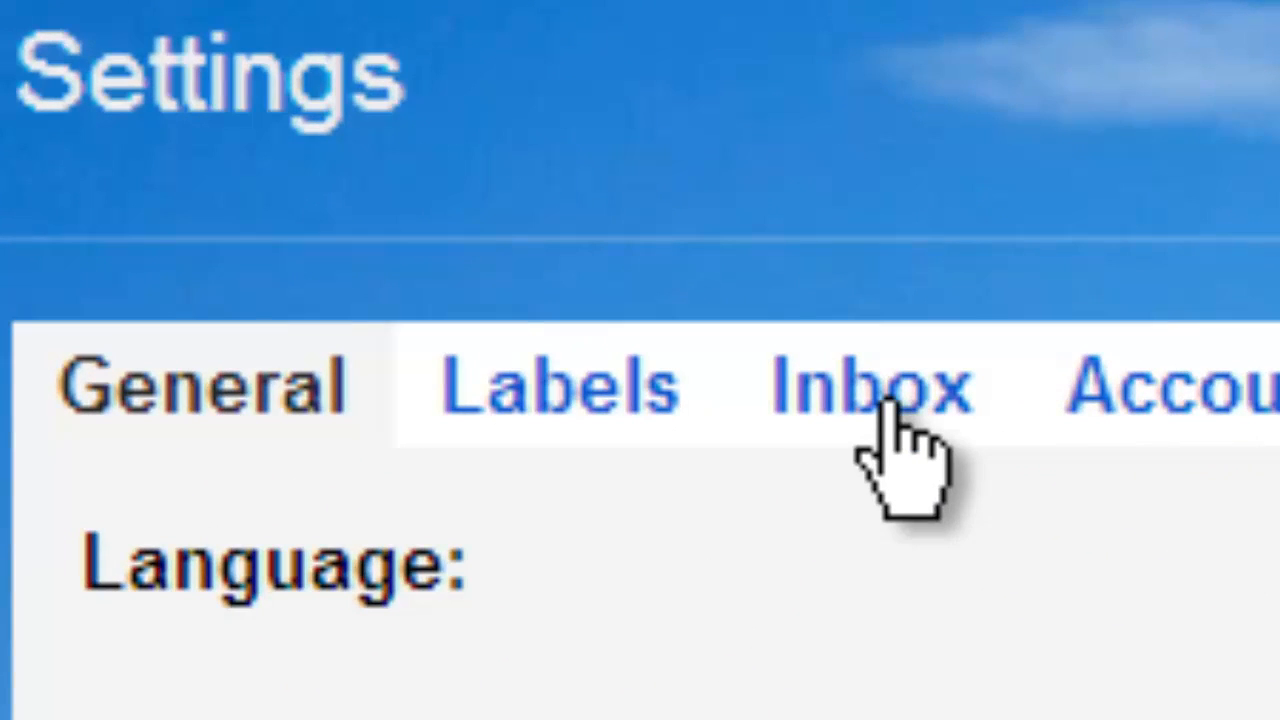
# - Show the Inbox settings tab listing the available inbox types
pyautogui.click(870, 384)
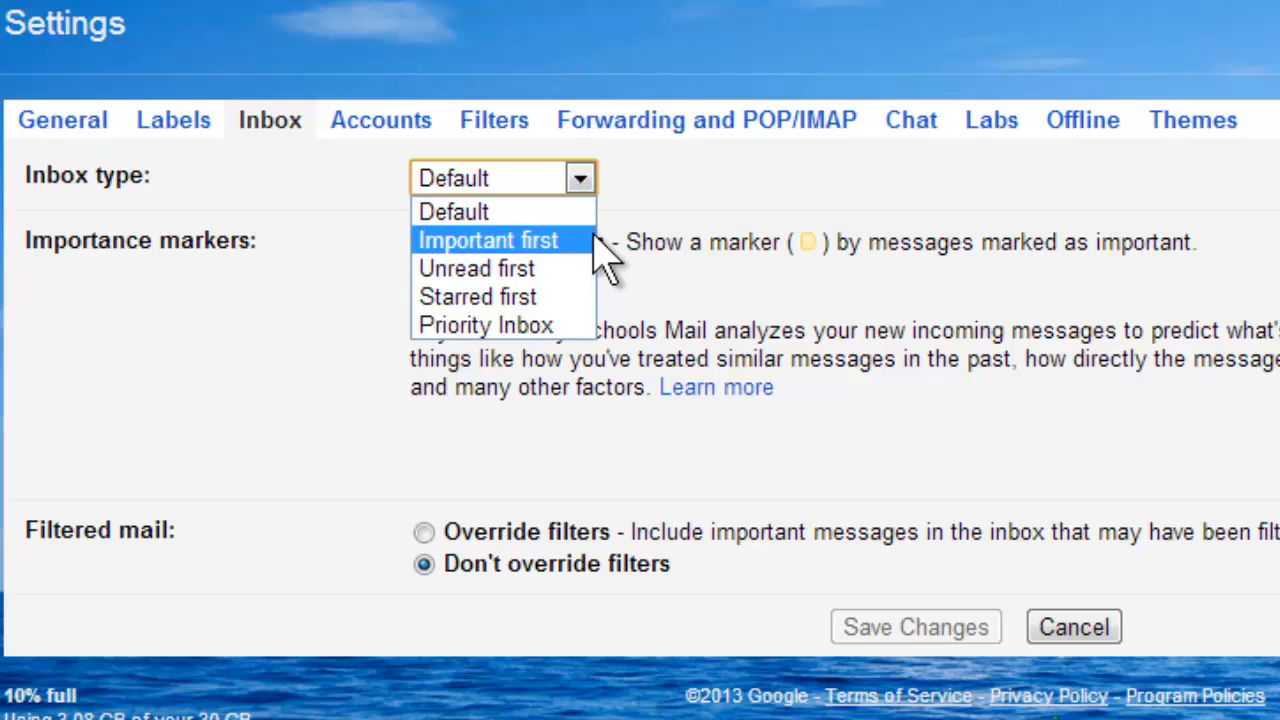
pyautogui.moveTo(476, 268)
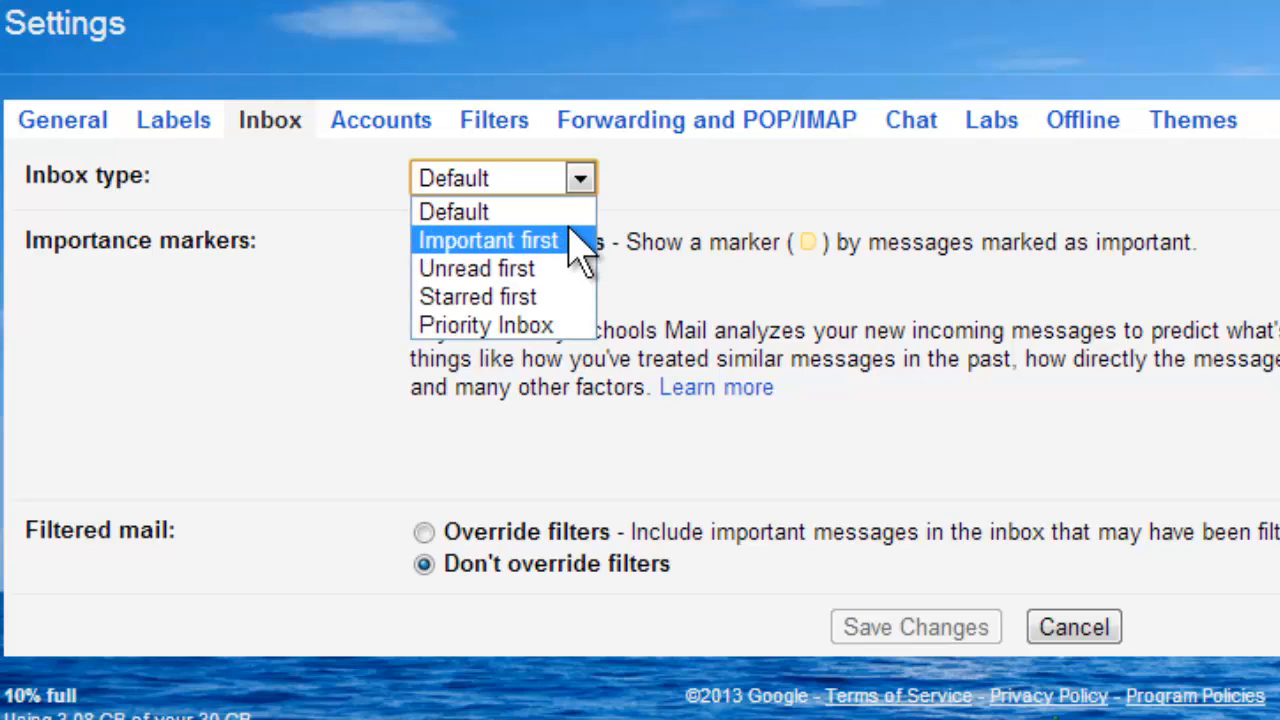
pyautogui.moveTo(478, 296)
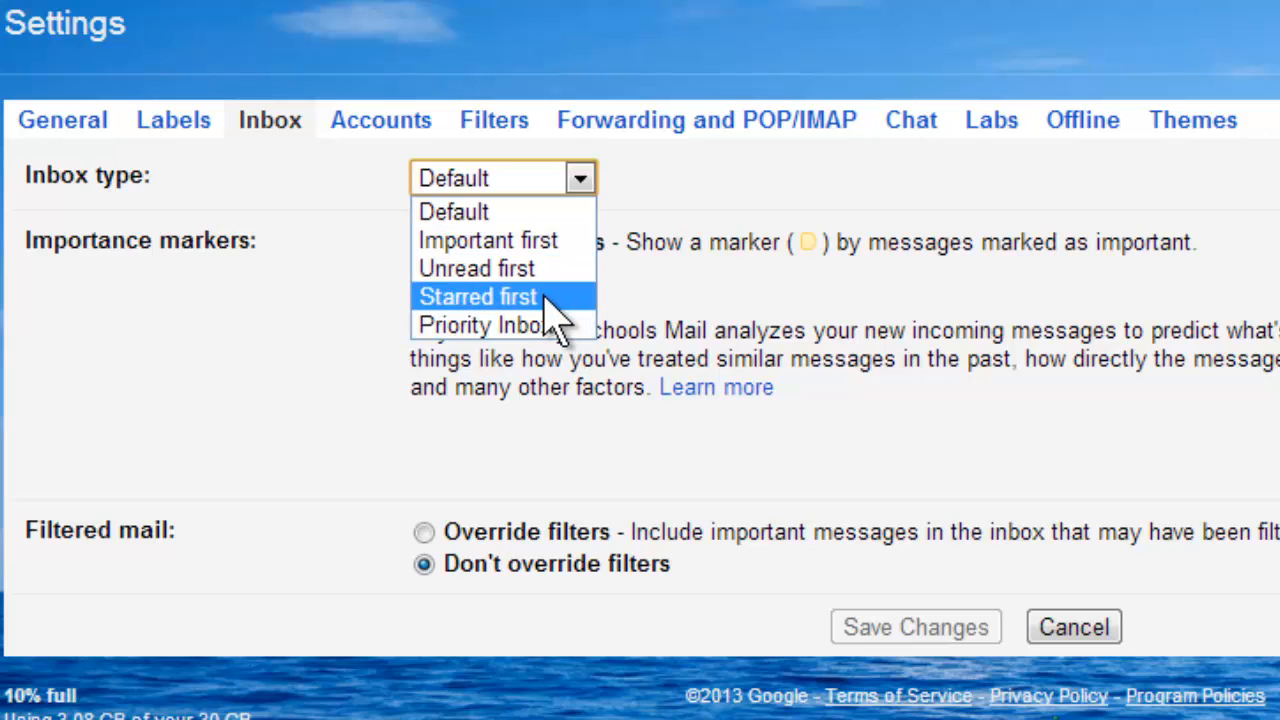
pyautogui.moveTo(570, 316)
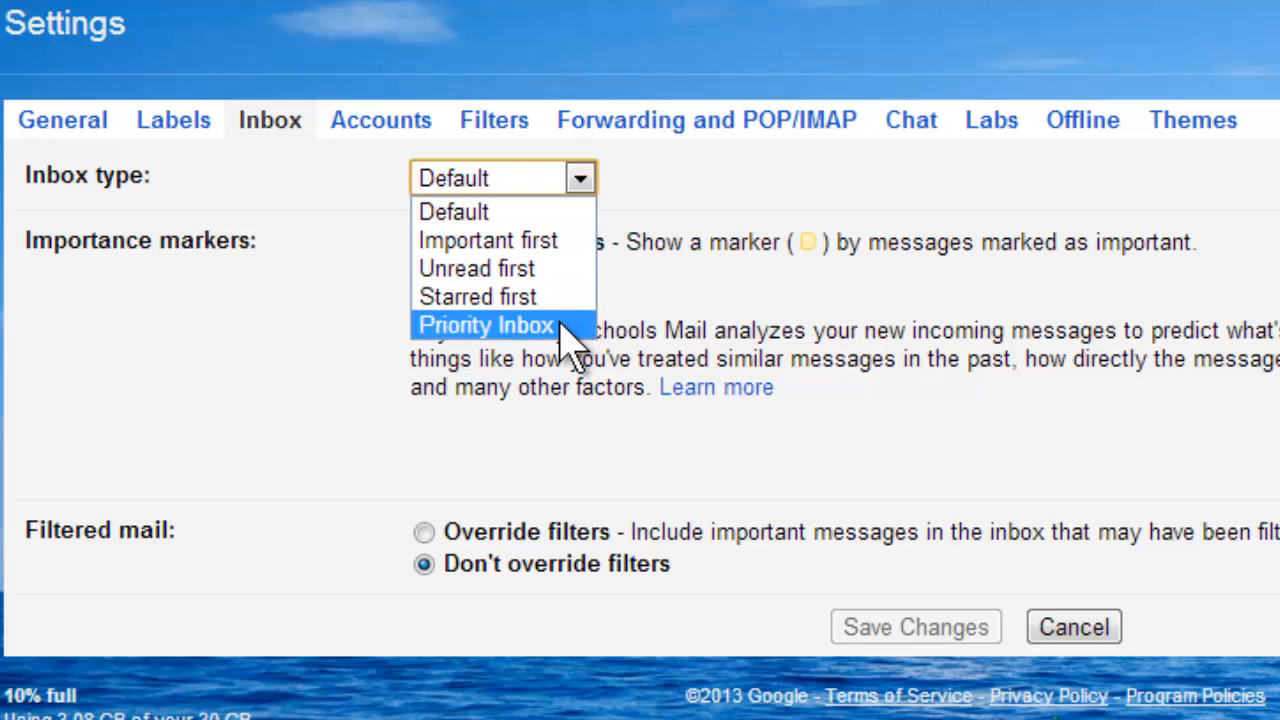
# - Choose Priority Inbox with first section Unread and second section kept as Important
pyautogui.click(484, 324)
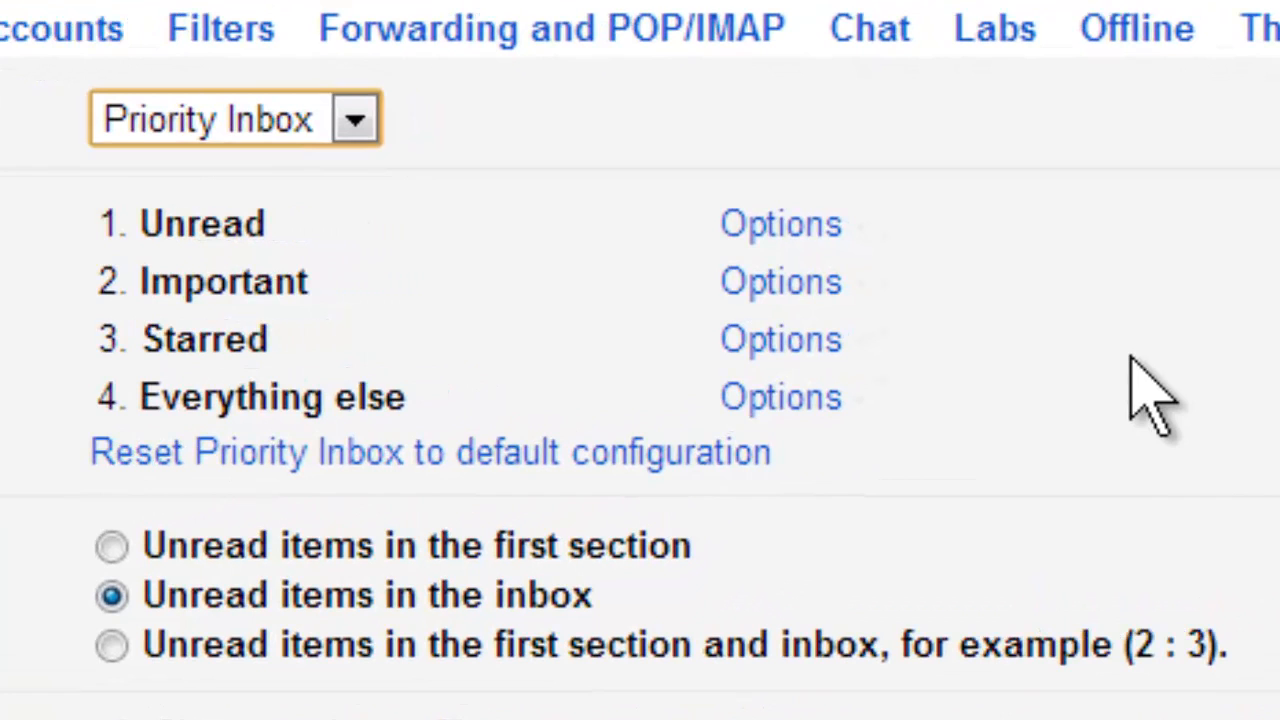
pyautogui.moveTo(790, 230)
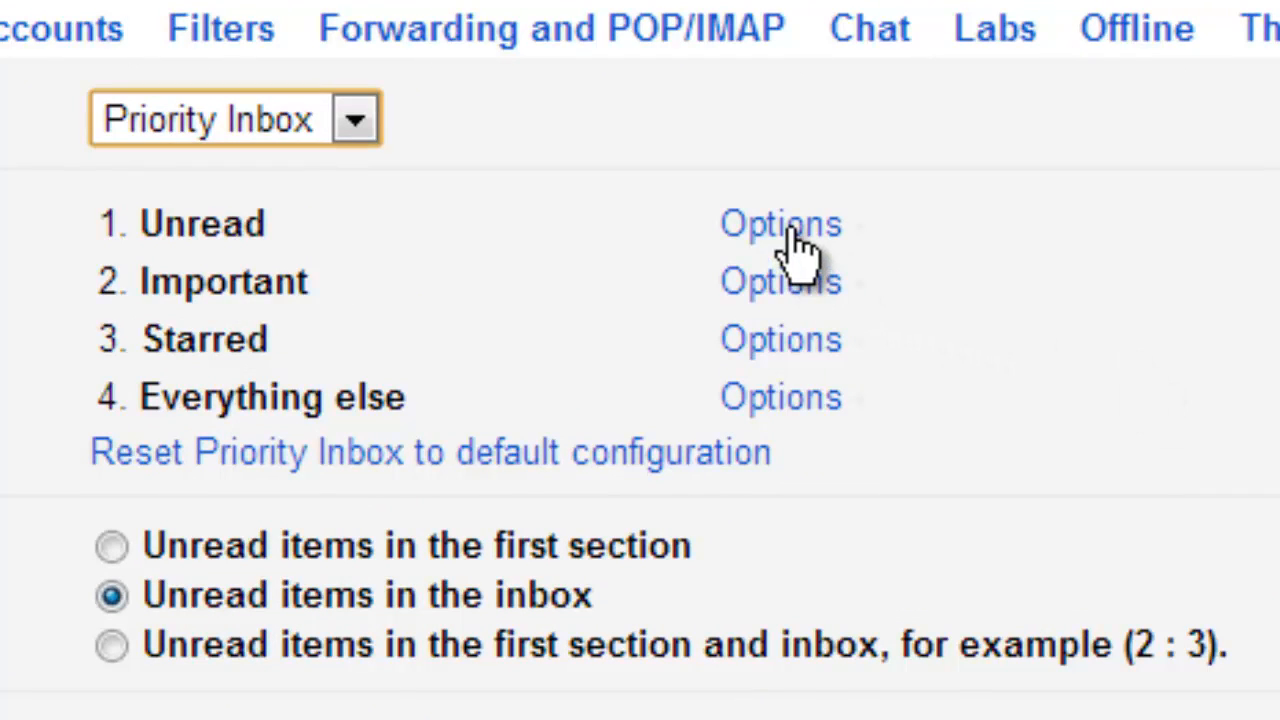
pyautogui.click(780, 224)
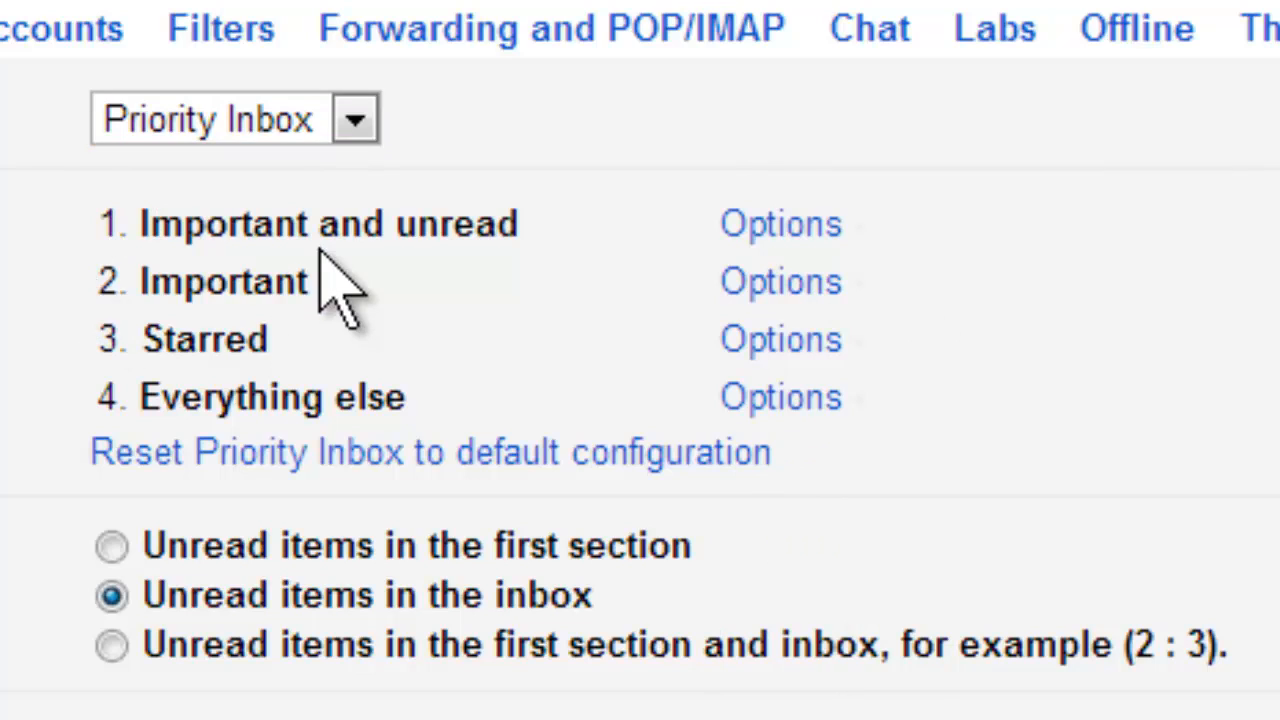
pyautogui.moveTo(484, 444)
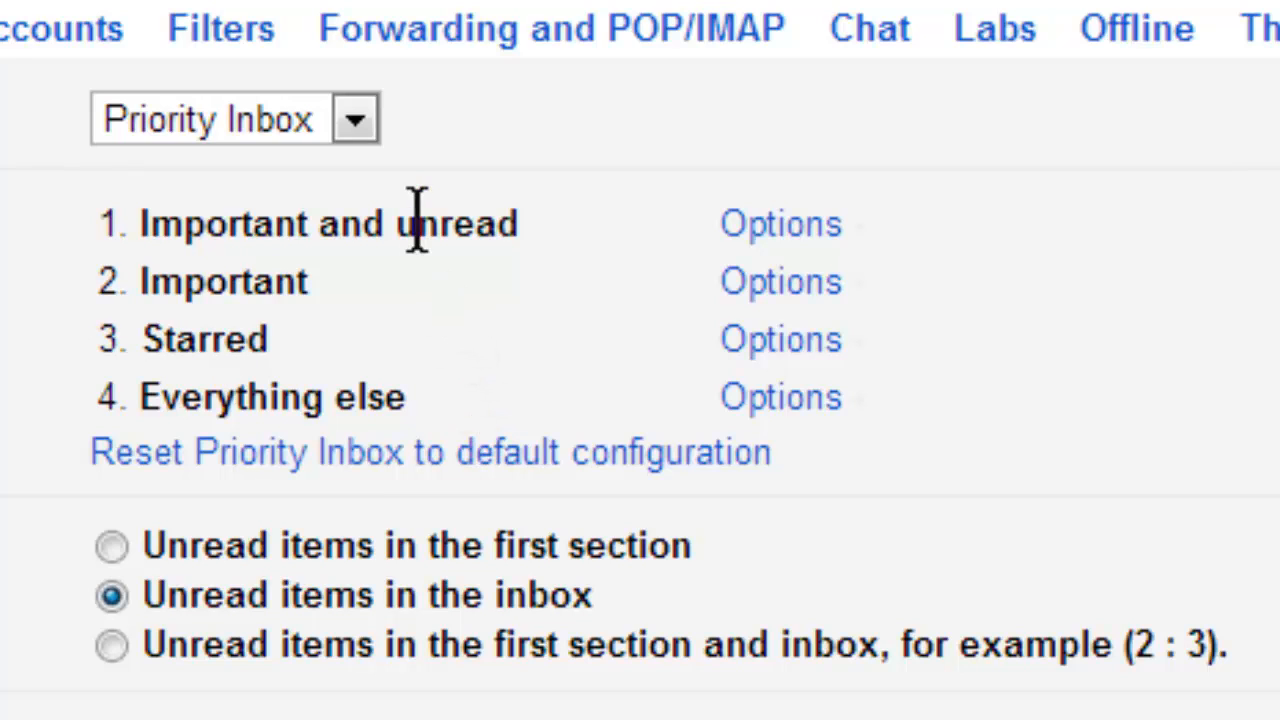
pyautogui.click(780, 224)
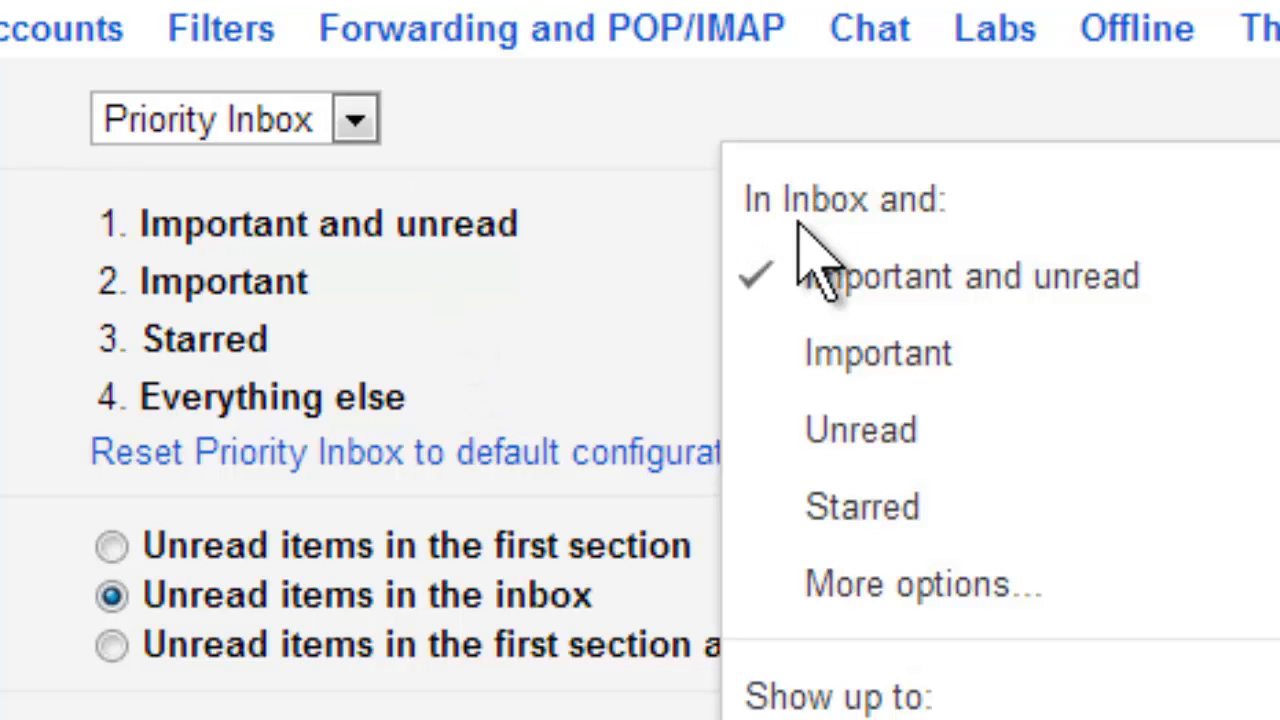
pyautogui.click(860, 428)
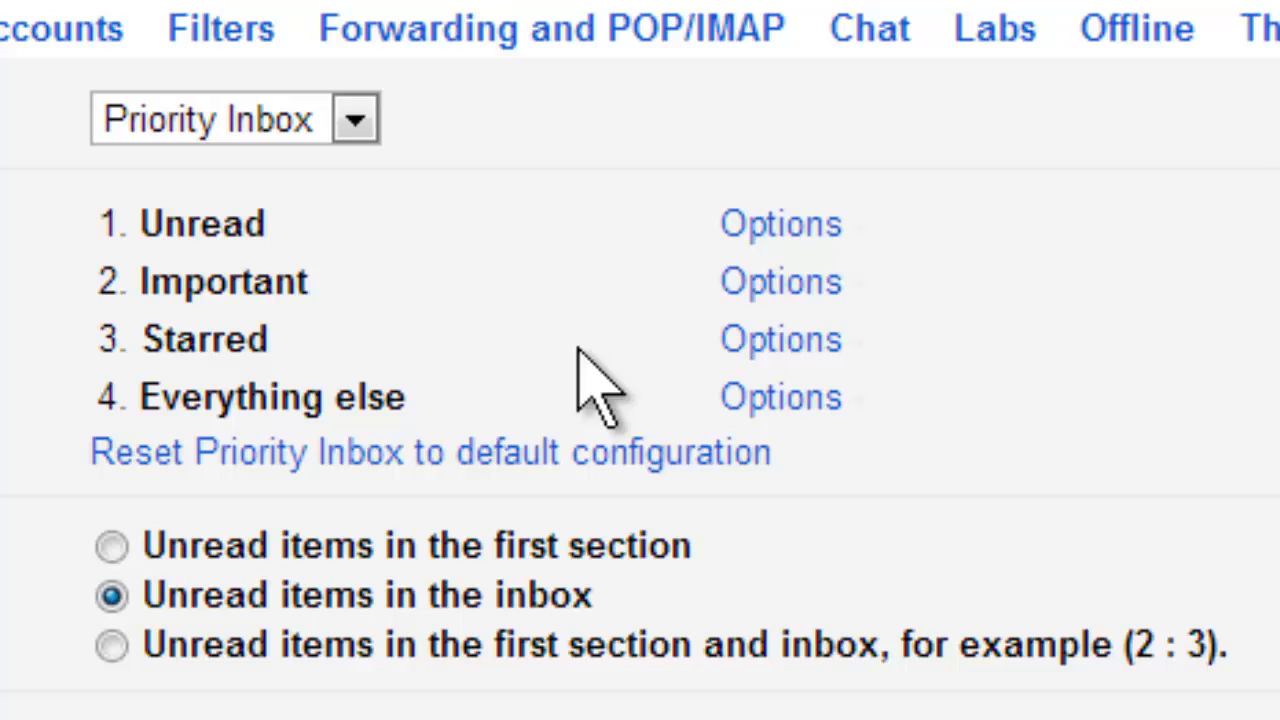
pyautogui.moveTo(460, 290)
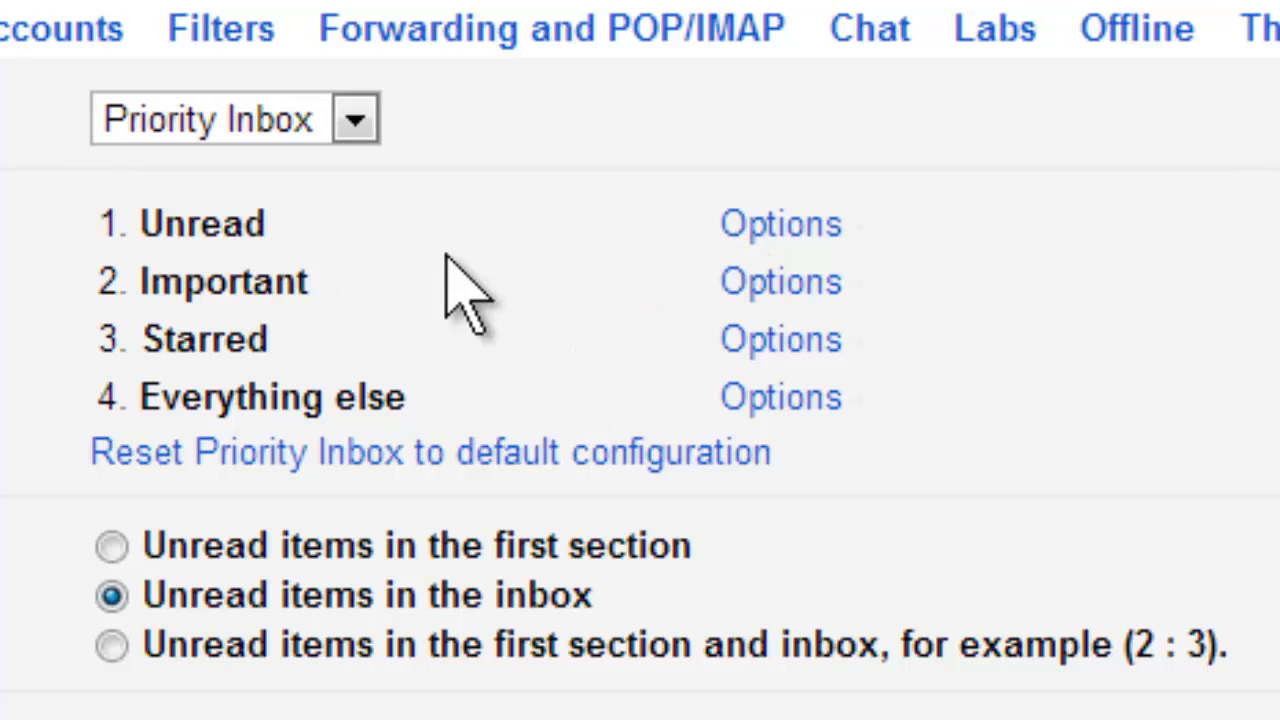
pyautogui.moveTo(724, 320)
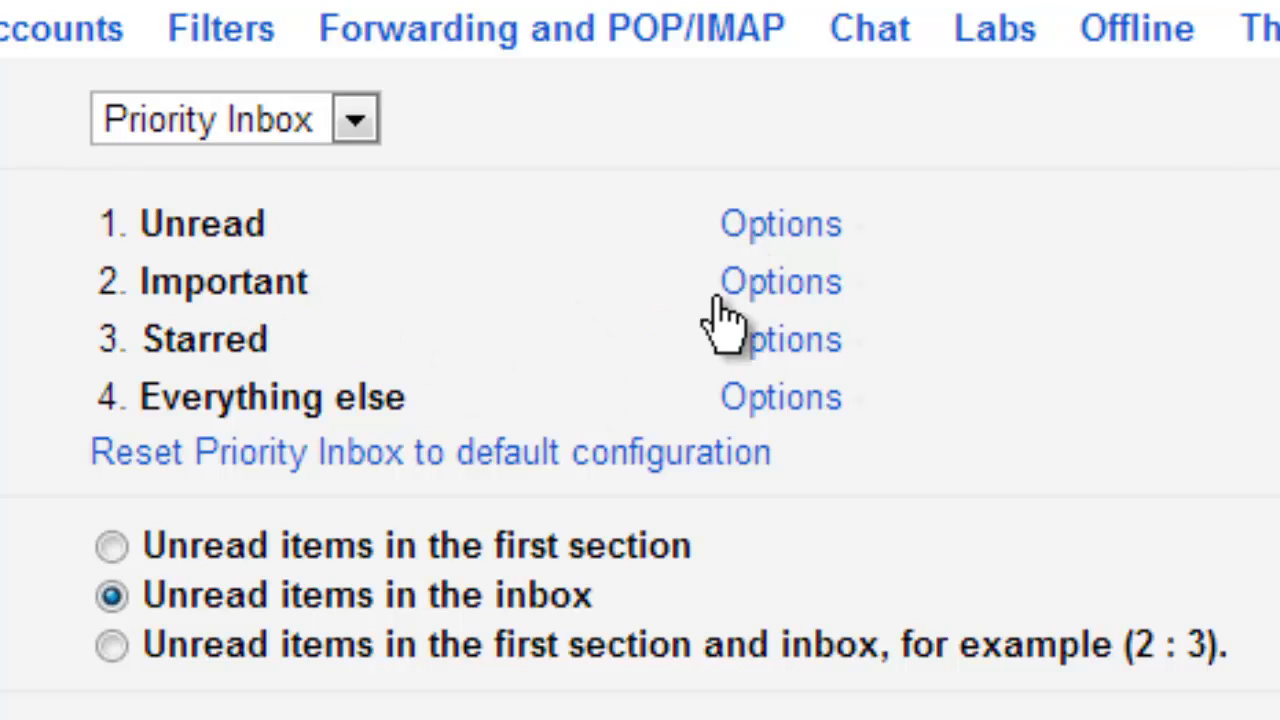
pyautogui.click(780, 280)
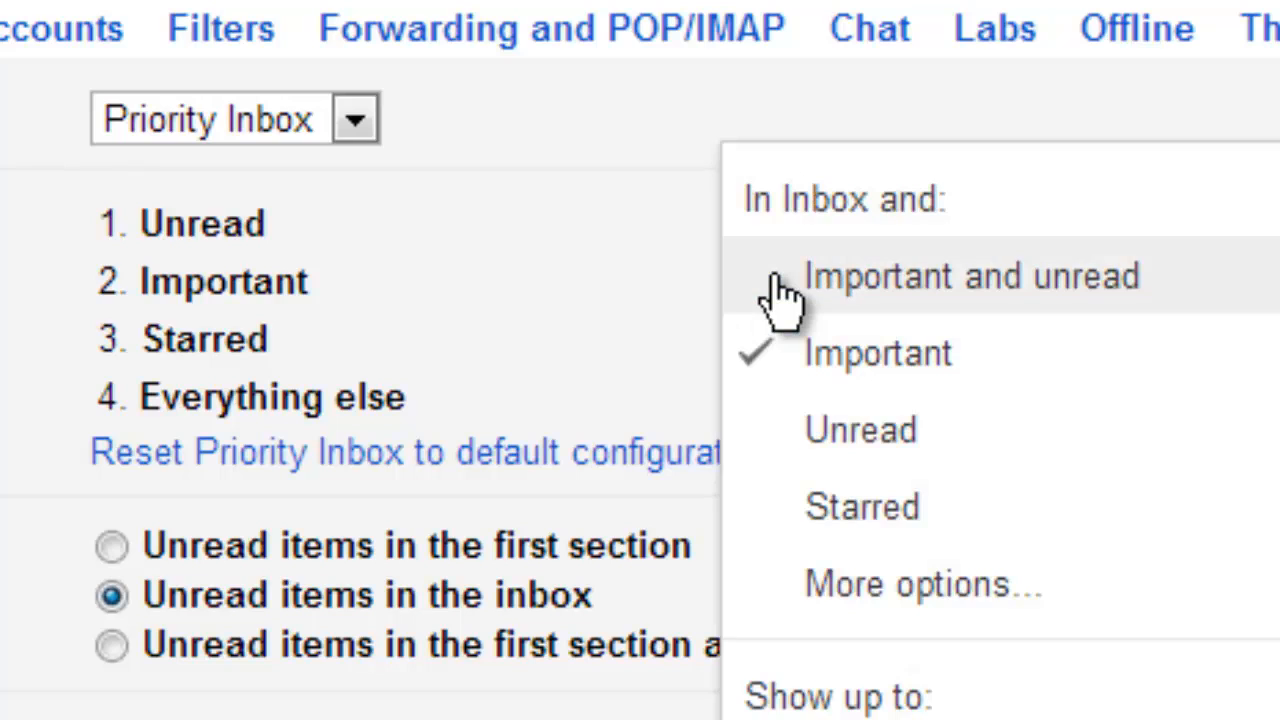
pyautogui.moveTo(940, 290)
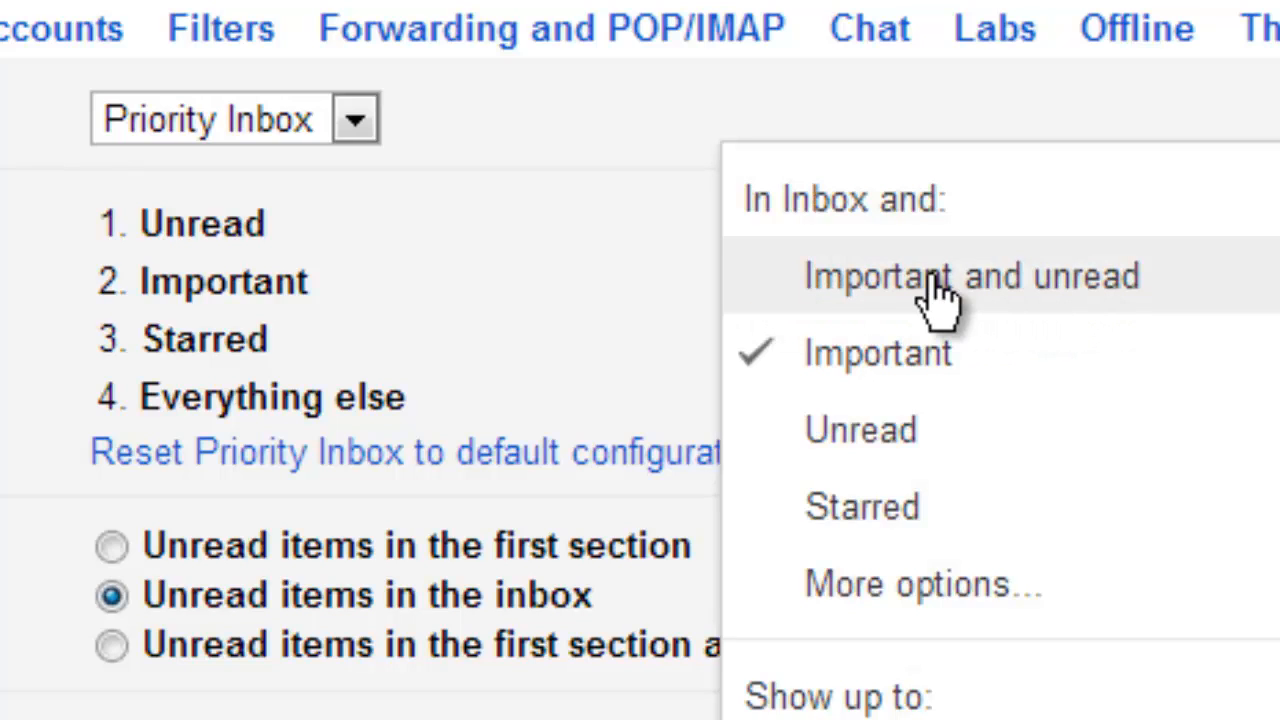
pyautogui.click(920, 584)
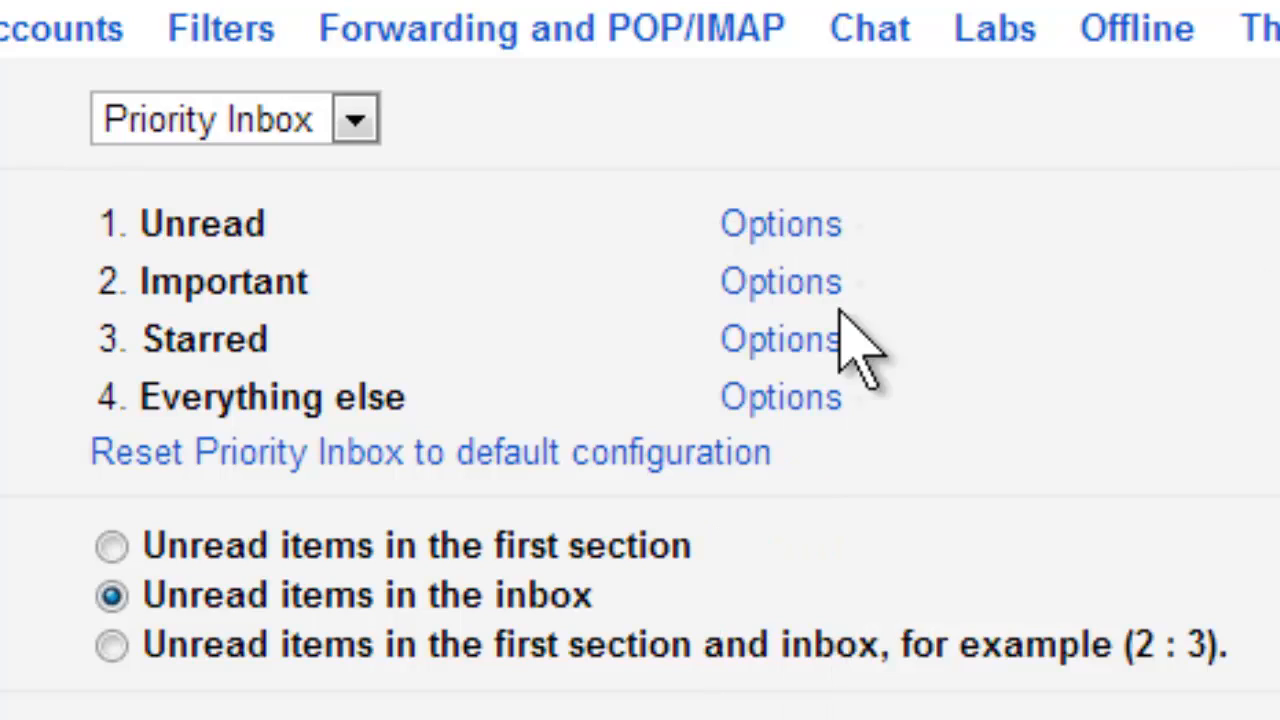
pyautogui.moveTo(800, 350)
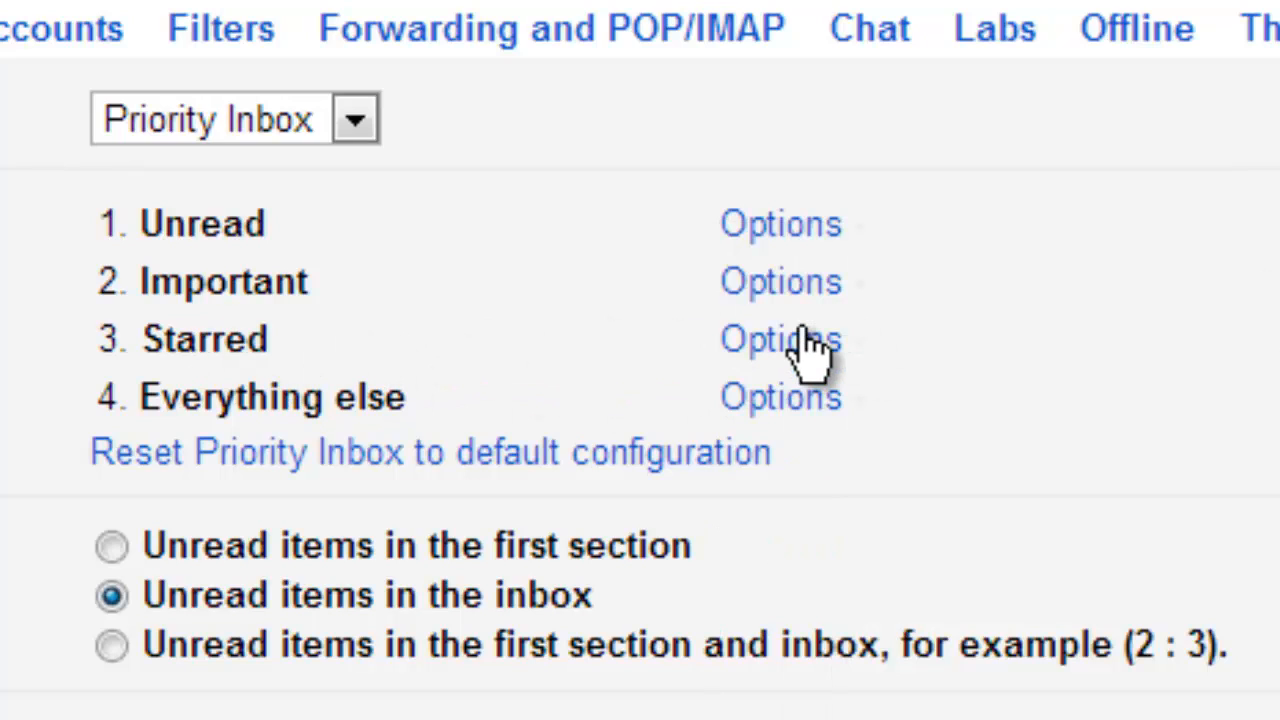
pyautogui.moveTo(810, 414)
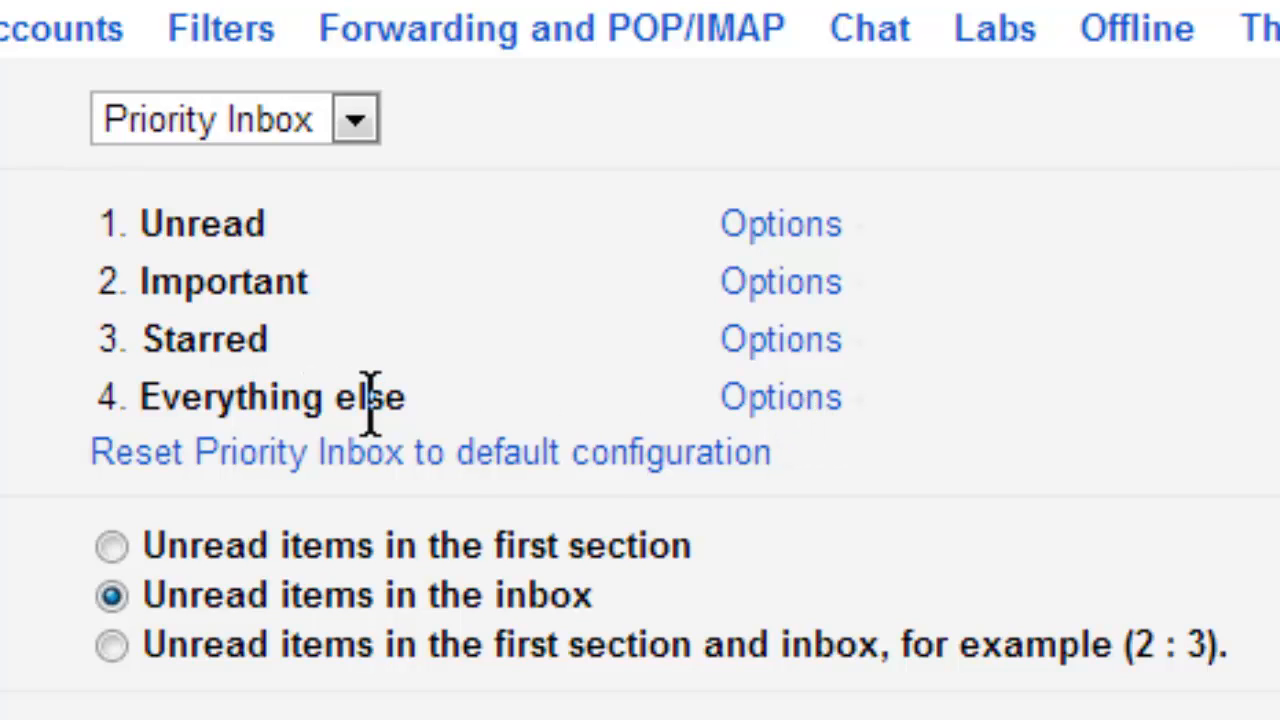
pyautogui.moveTo(290, 376)
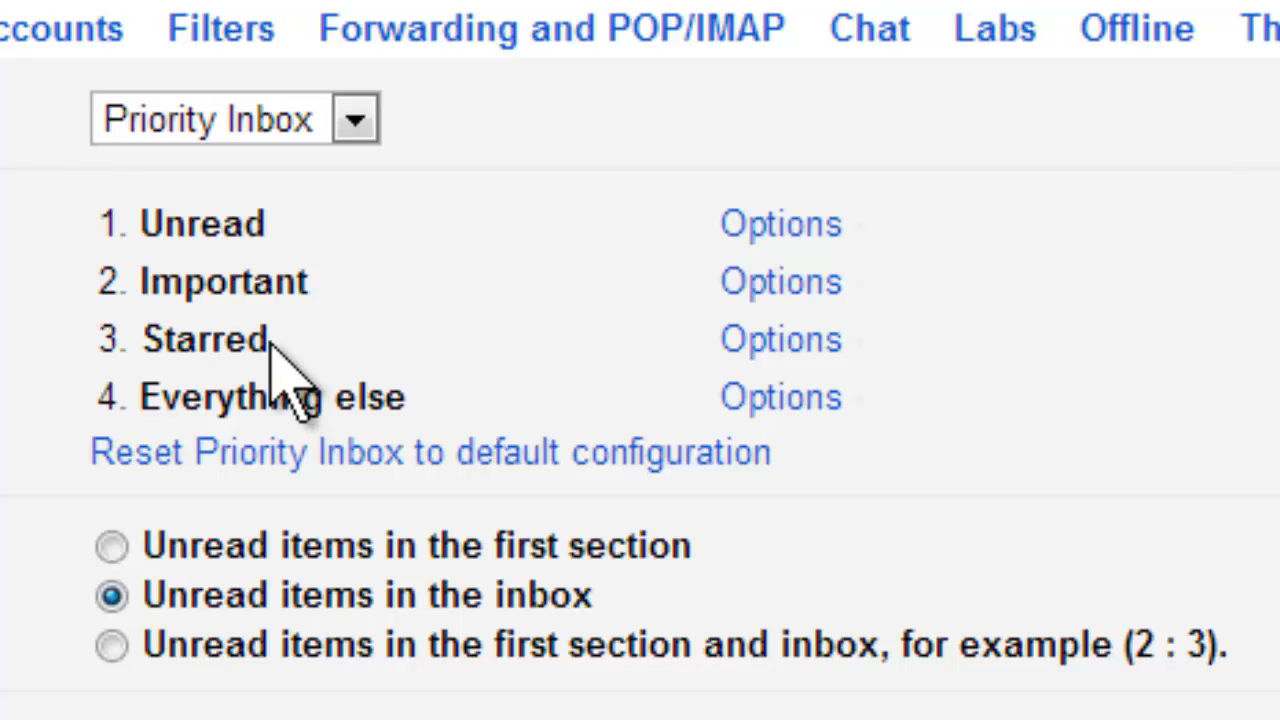
pyautogui.moveTo(296, 284)
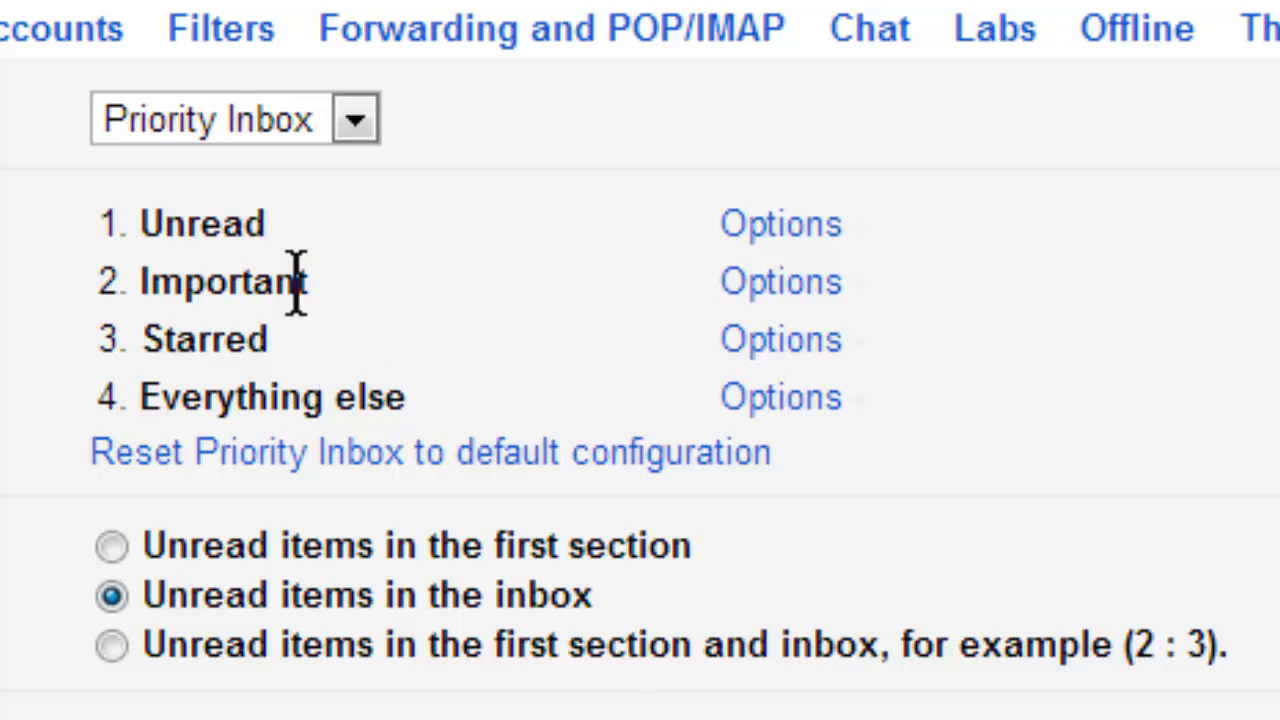
# - Save the changes so the inbox shows Unread, Important and Starred sections
pyautogui.scroll(-3)
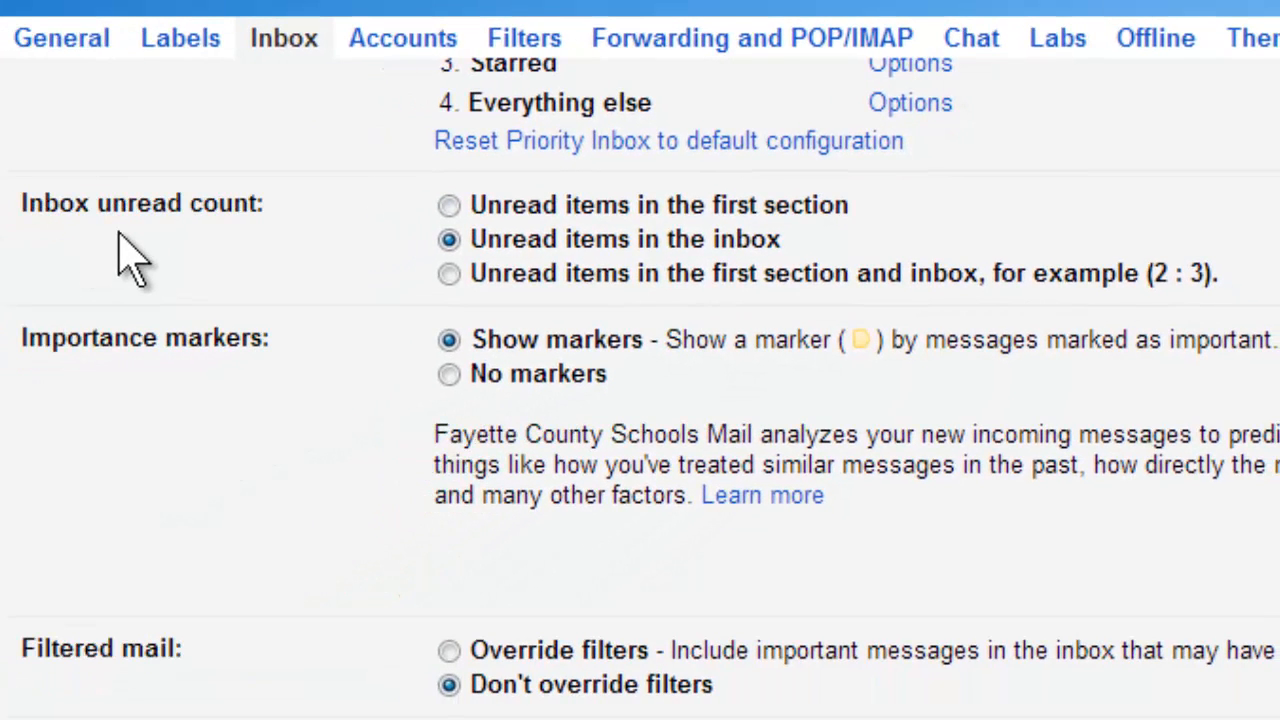
pyautogui.moveTo(276, 410)
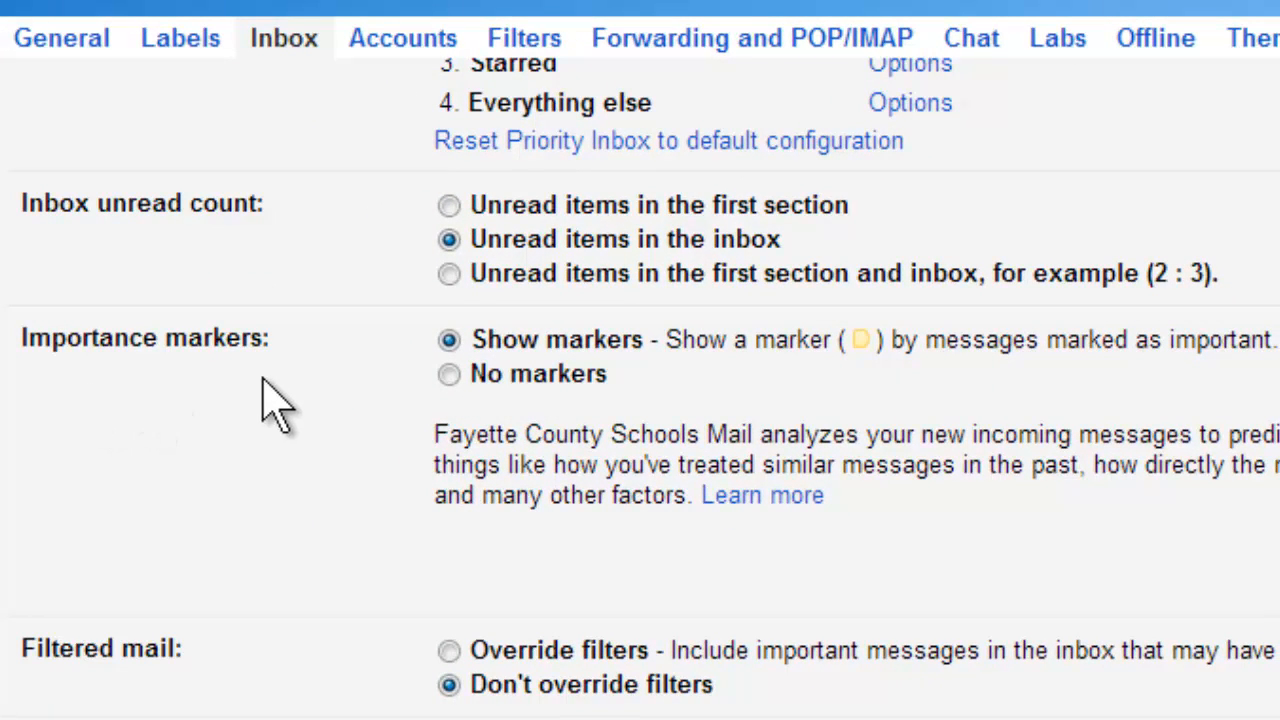
pyautogui.moveTo(950, 410)
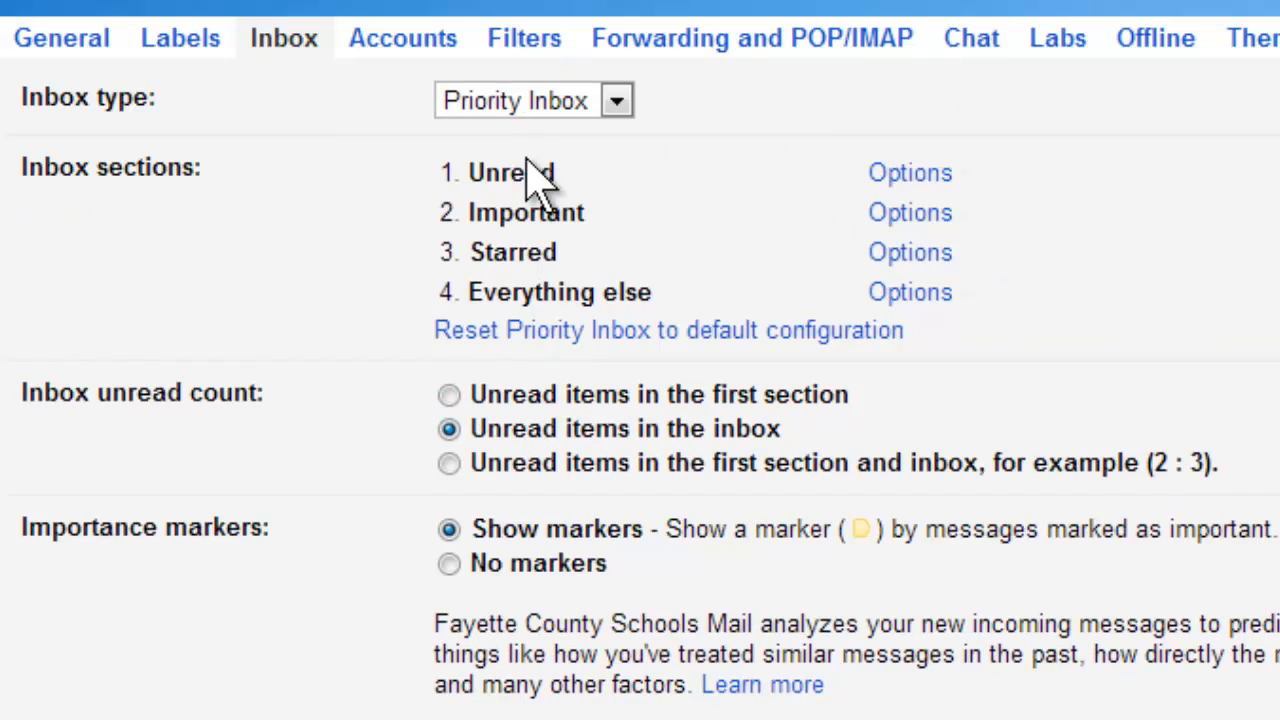
pyautogui.scroll(-3)
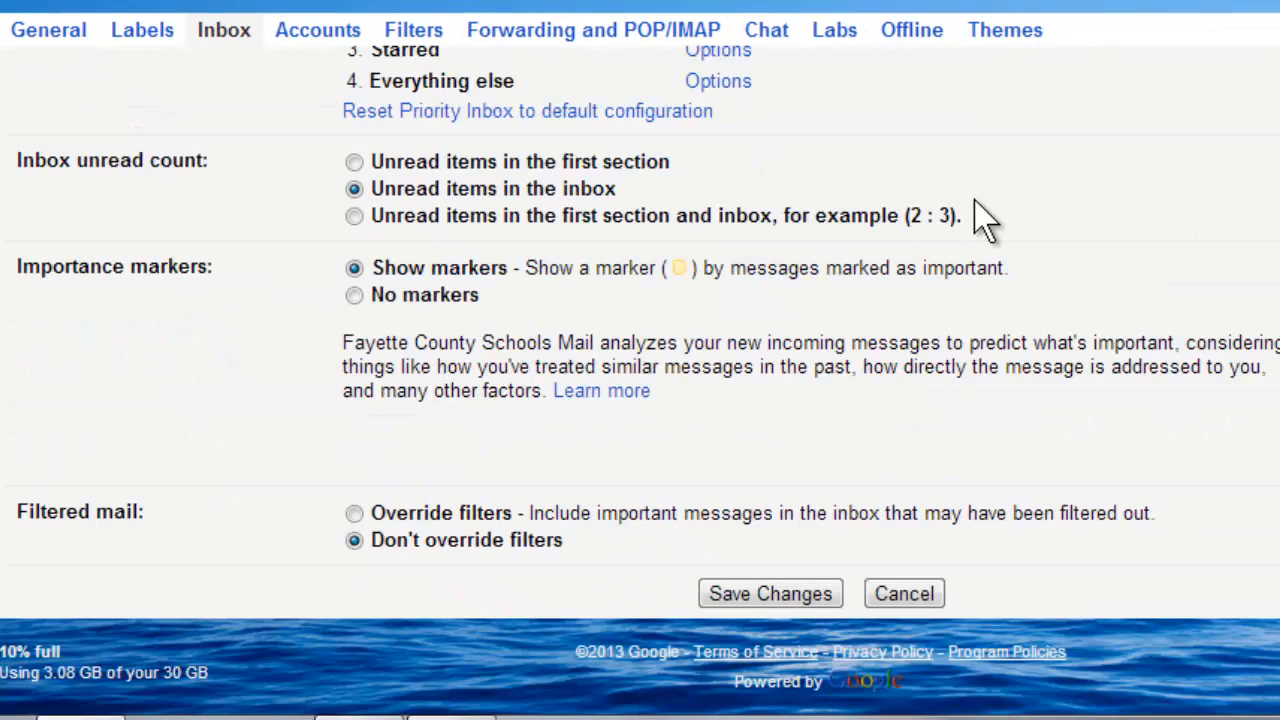
pyautogui.click(770, 592)
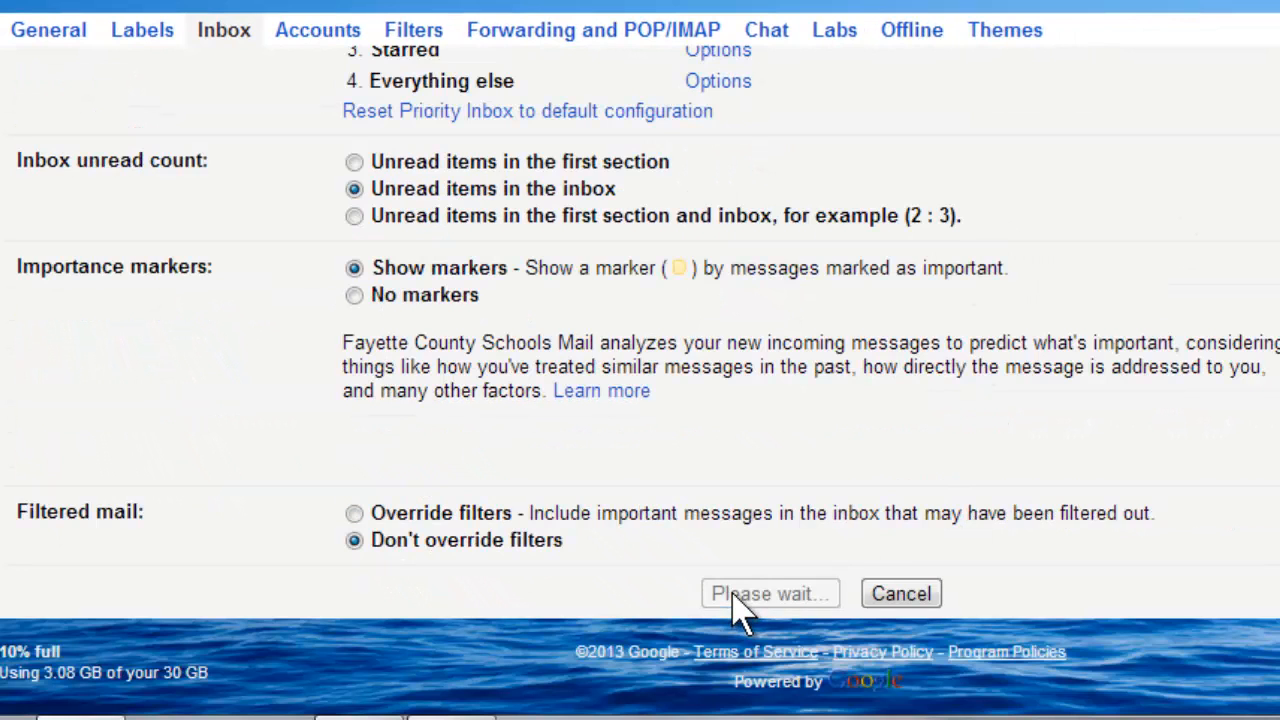
pyautogui.click(770, 592)
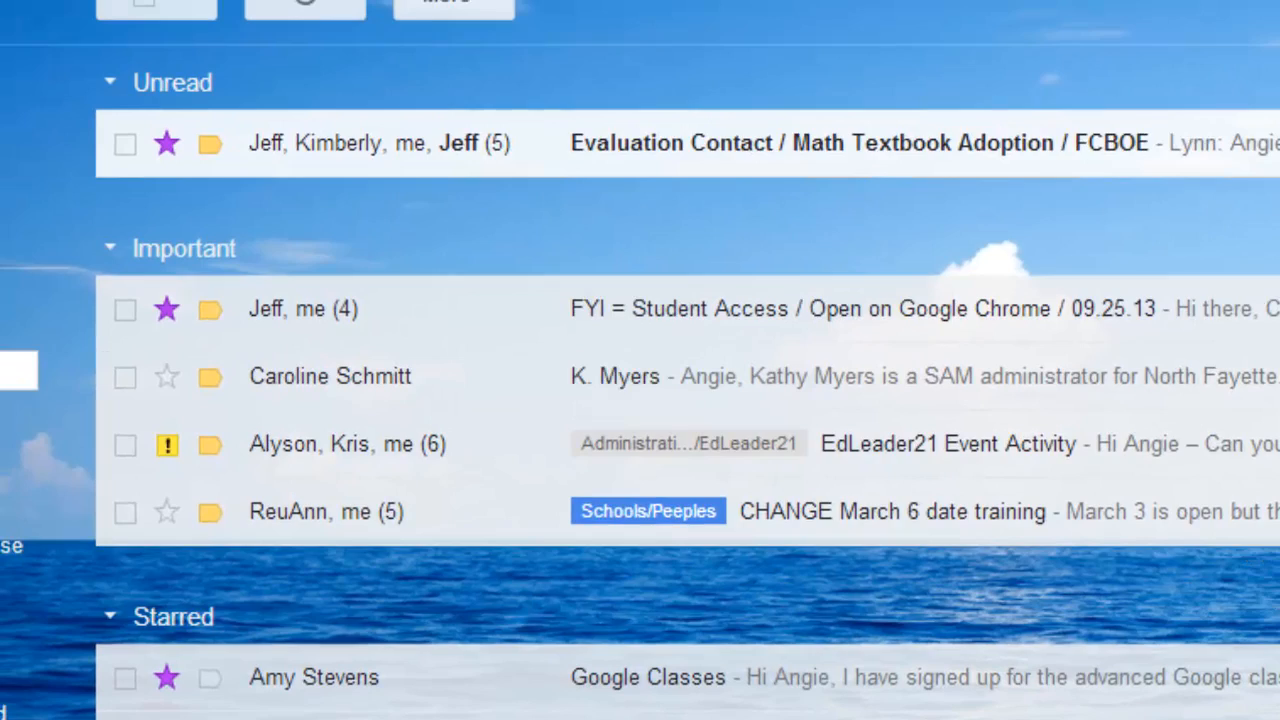
pyautogui.scroll(-3)
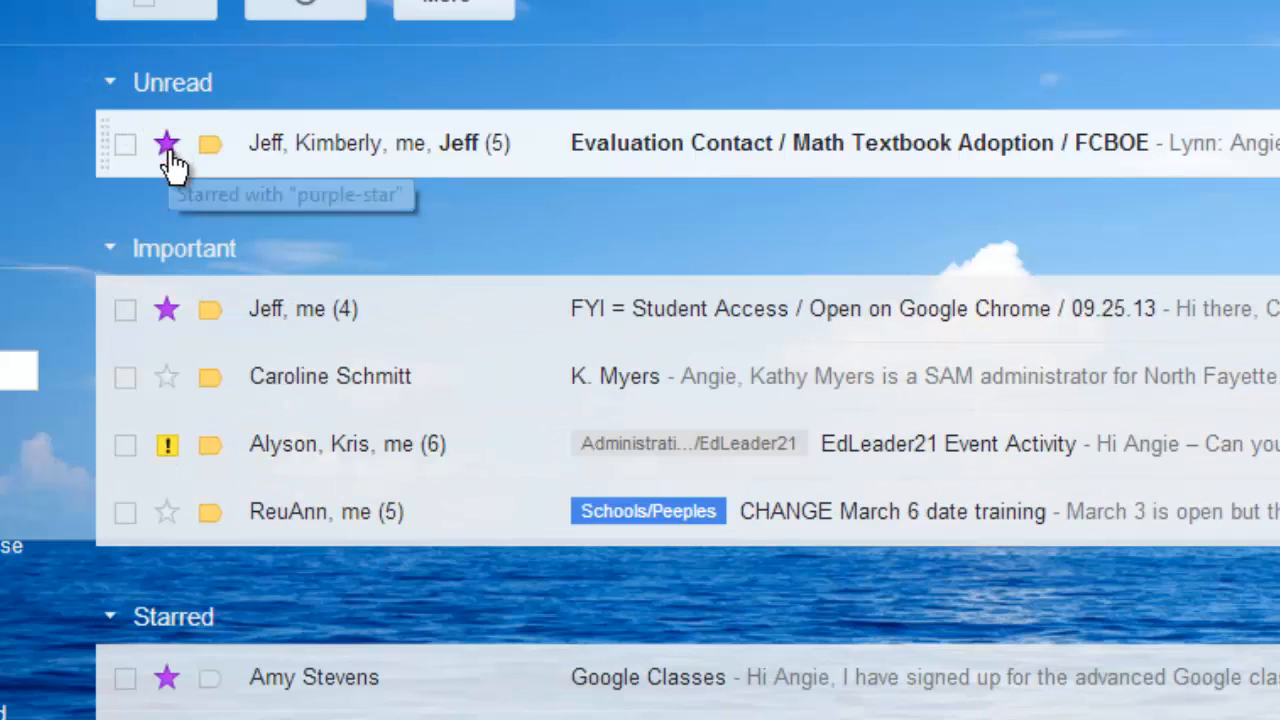
pyautogui.moveTo(196, 500)
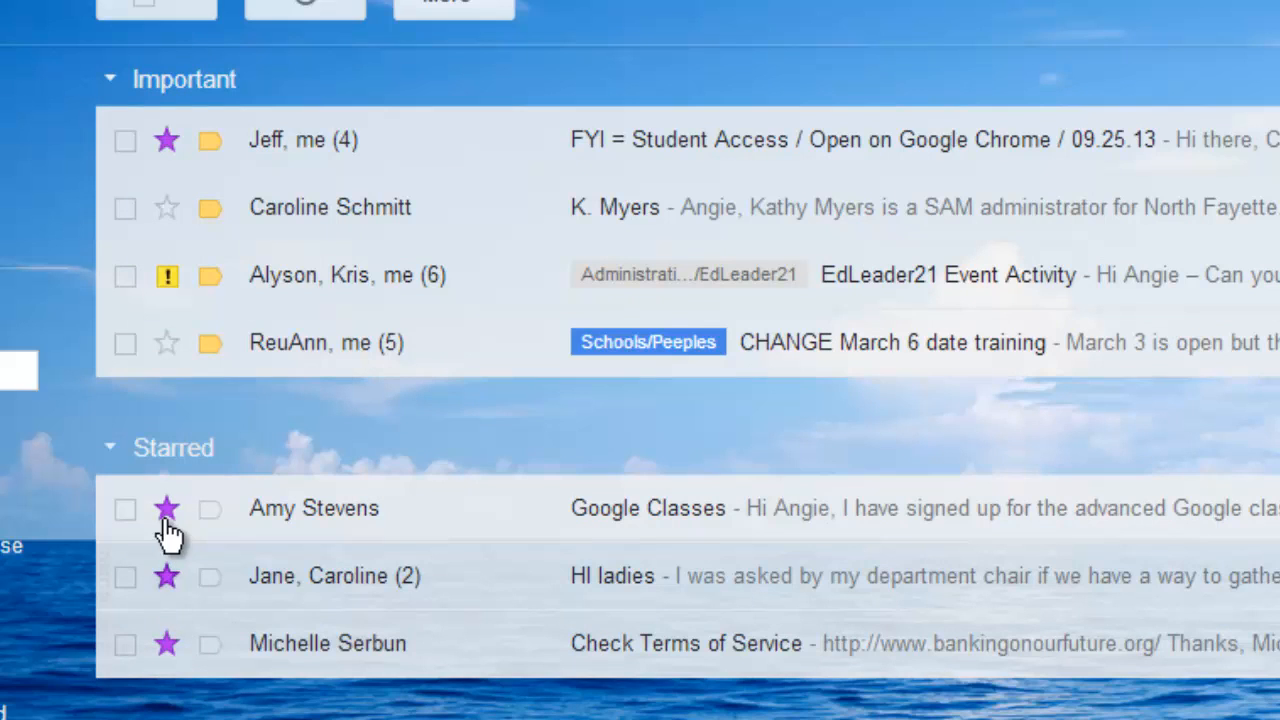
pyautogui.moveTo(210, 176)
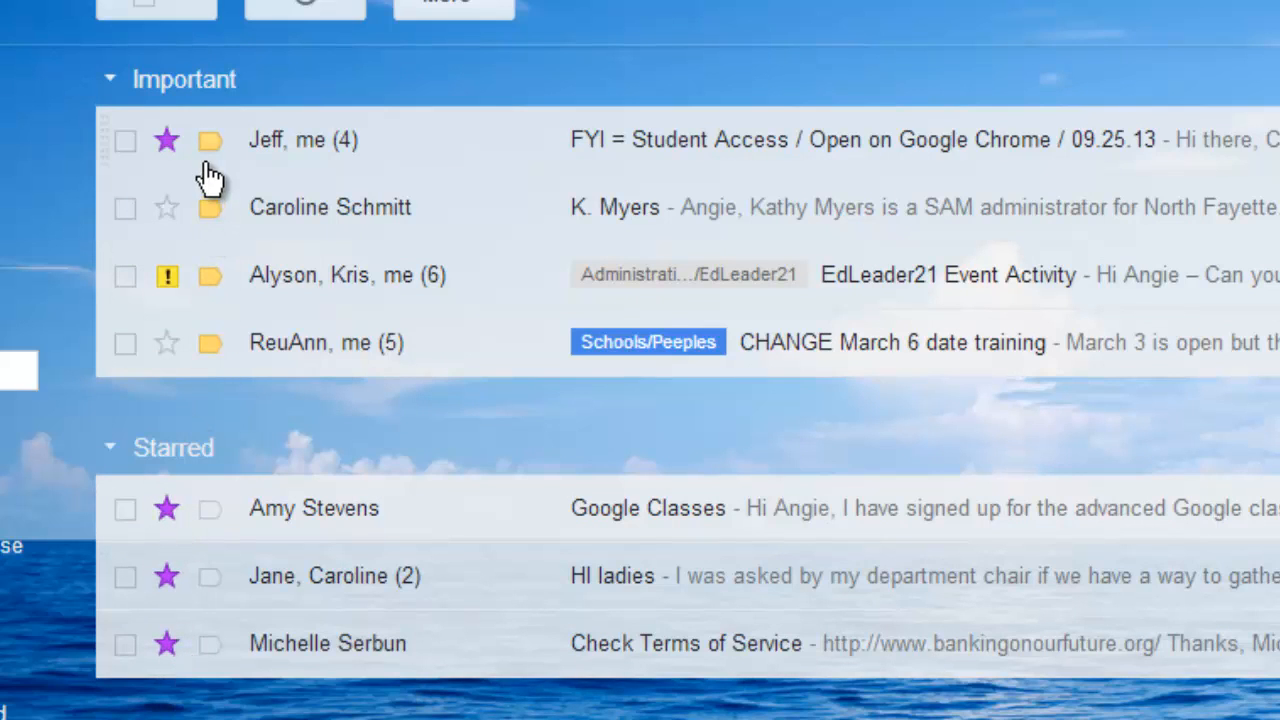
pyautogui.moveTo(204, 640)
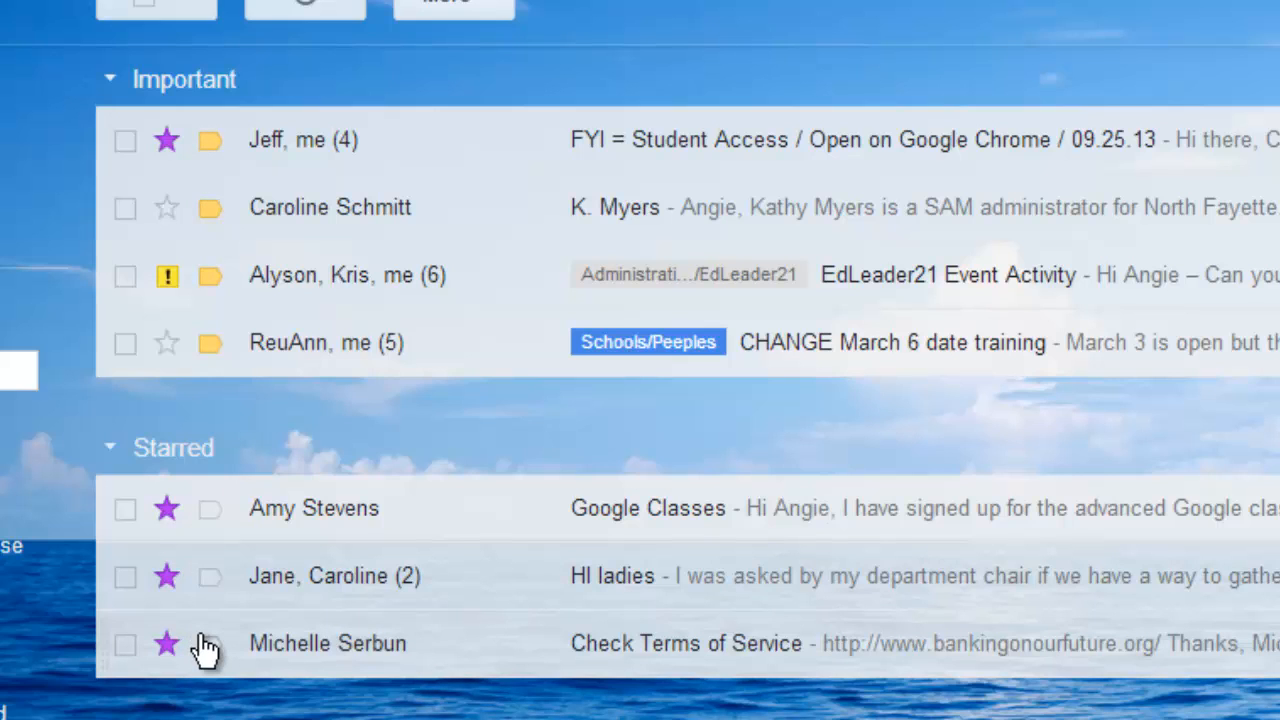
pyautogui.moveTo(484, 464)
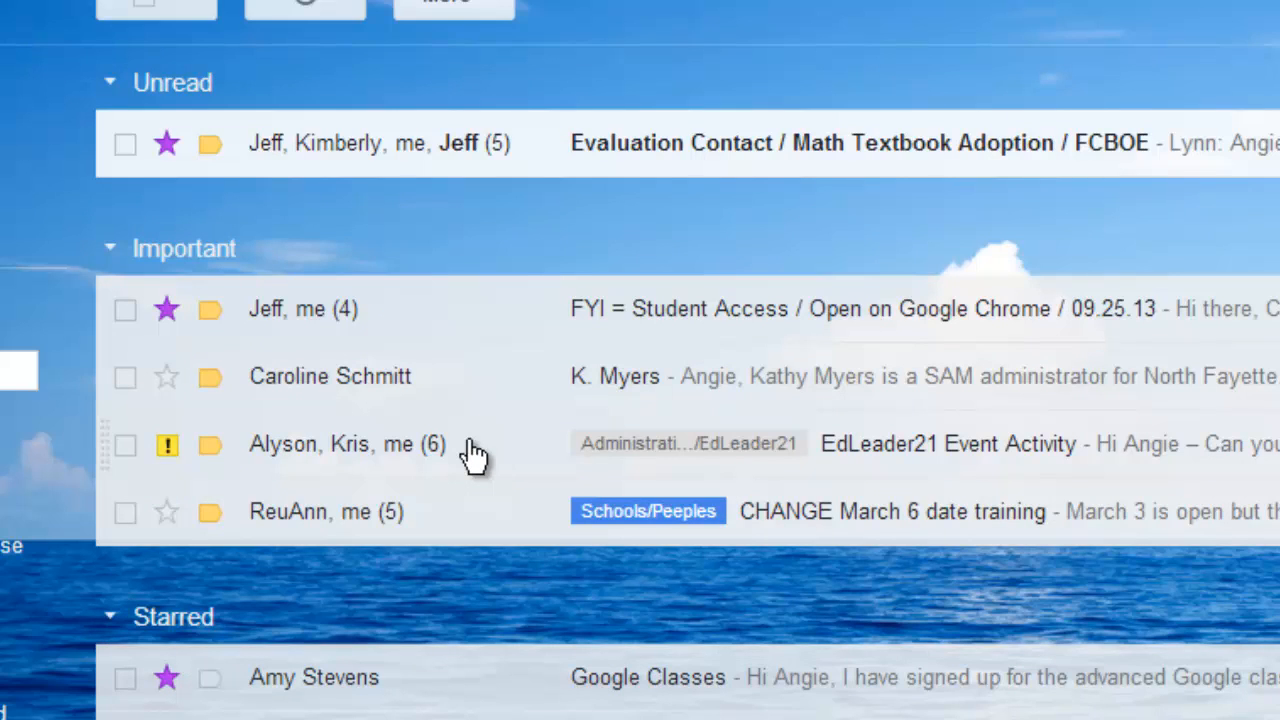
pyautogui.moveTo(160, 676)
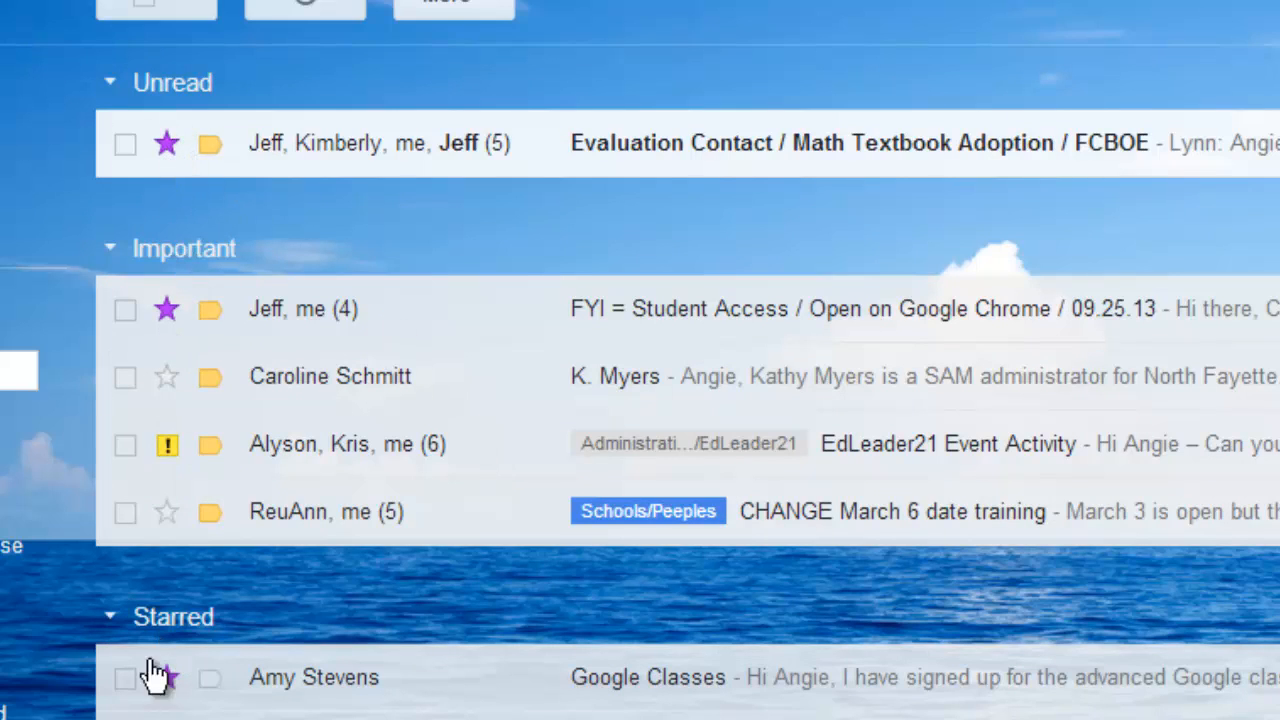
pyautogui.click(168, 676)
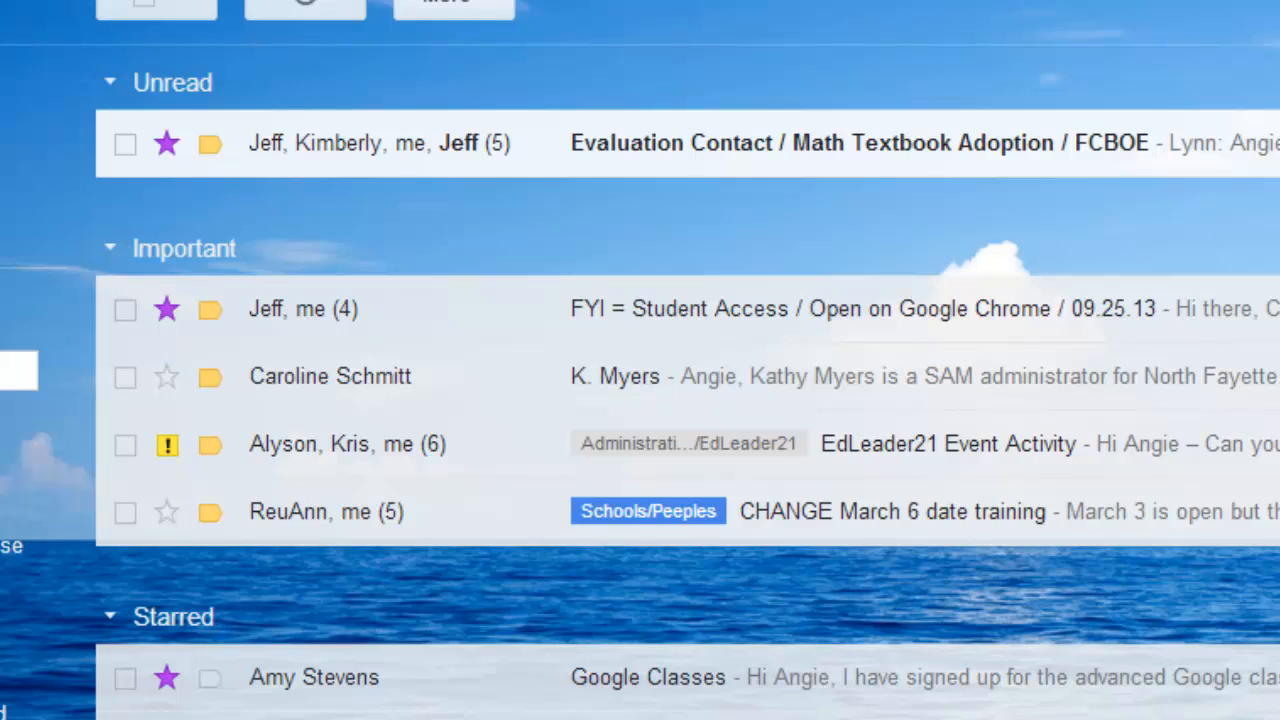
pyautogui.moveTo(196, 690)
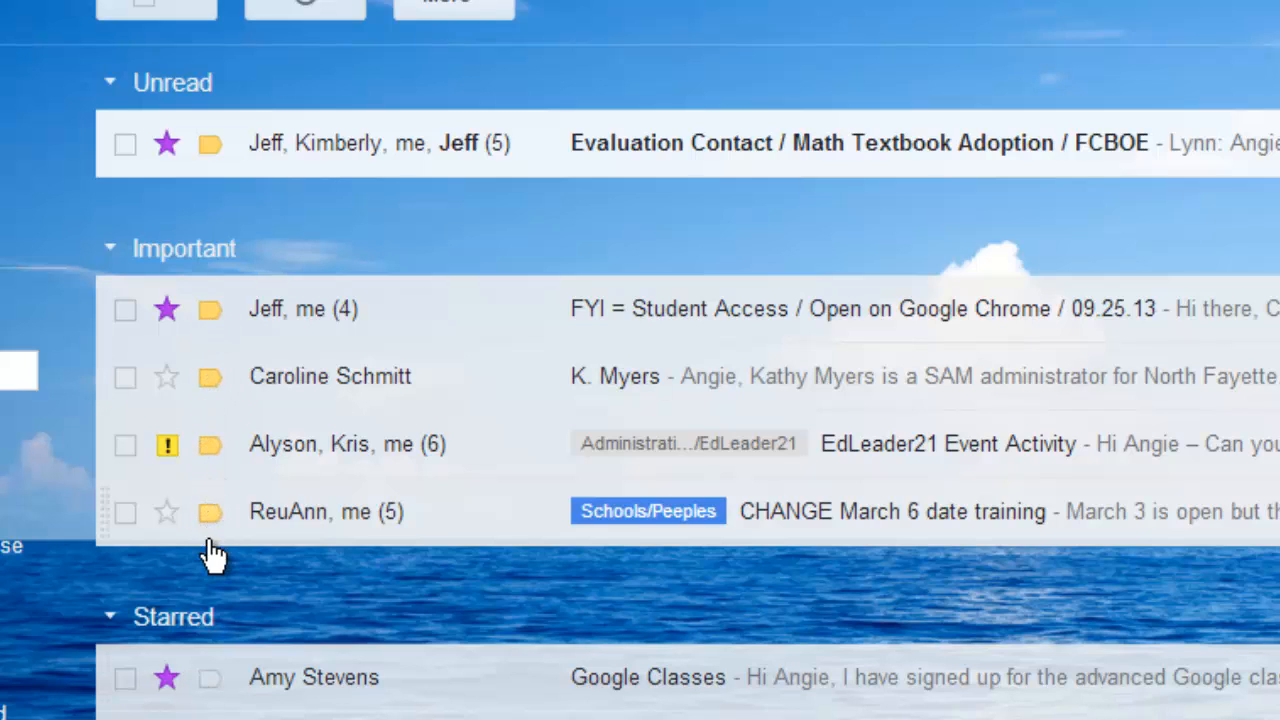
pyautogui.moveTo(212, 512)
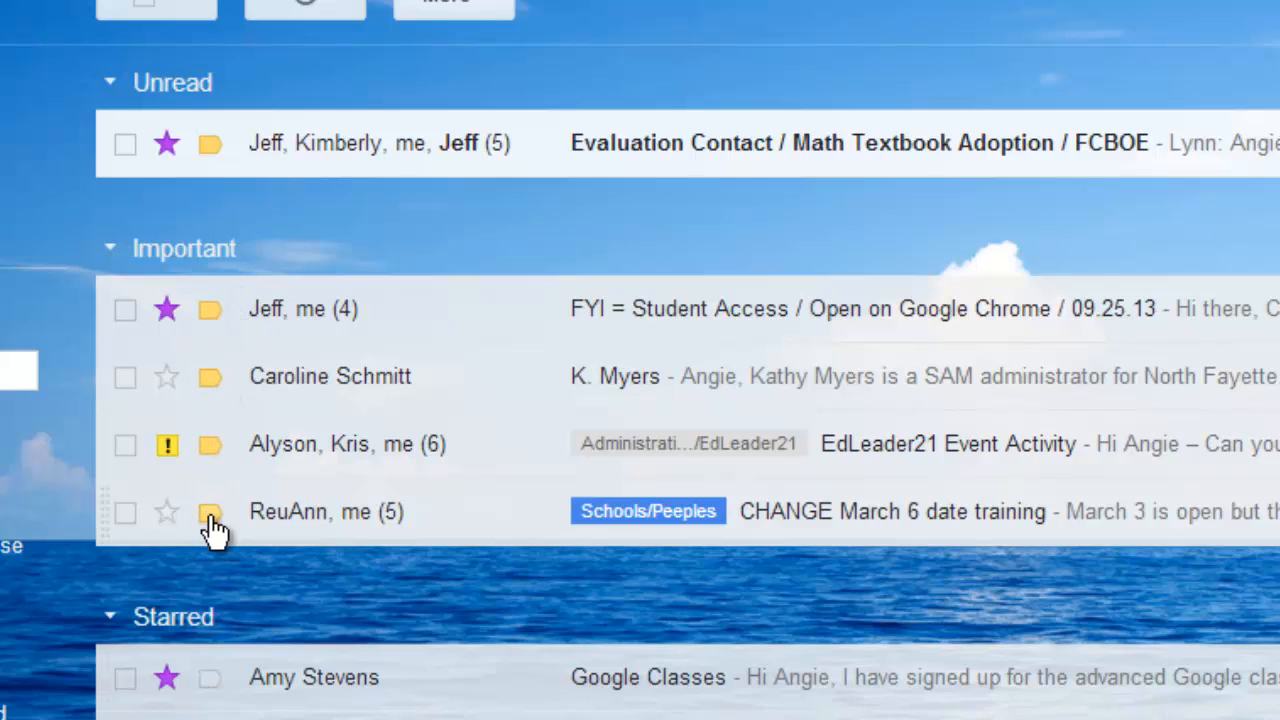
pyautogui.moveTo(210, 512)
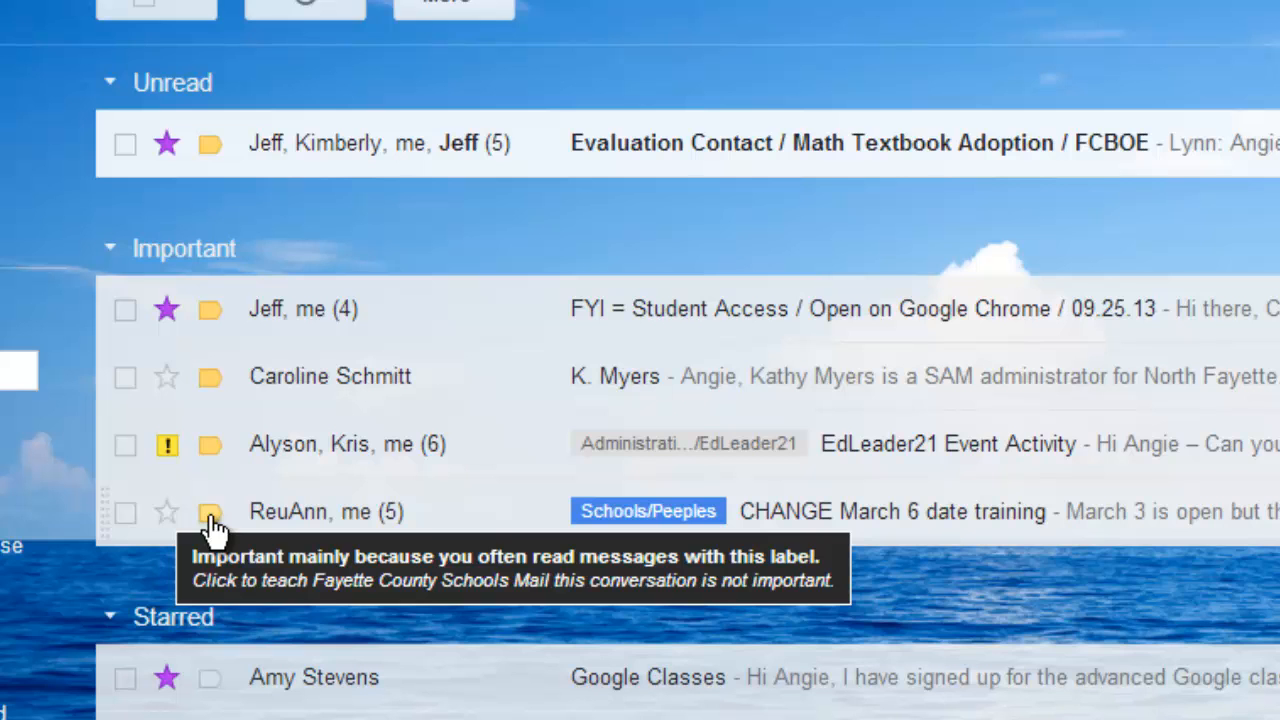
pyautogui.scroll(-3)
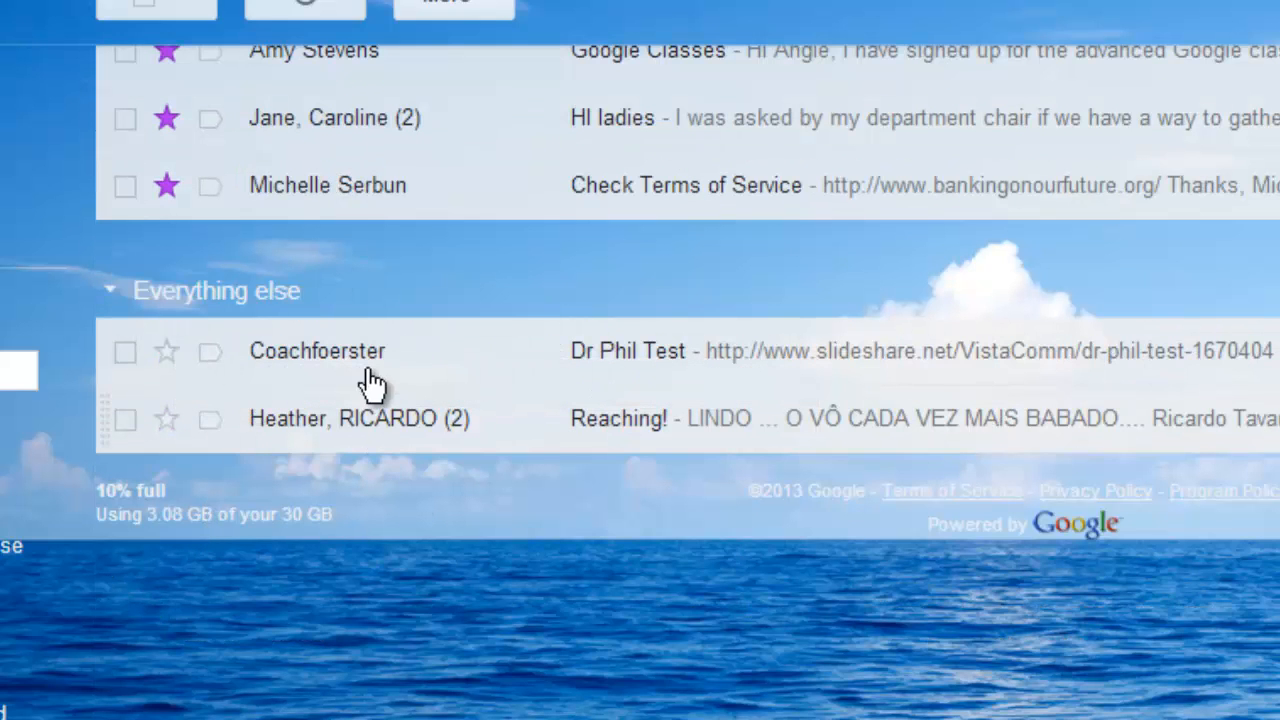